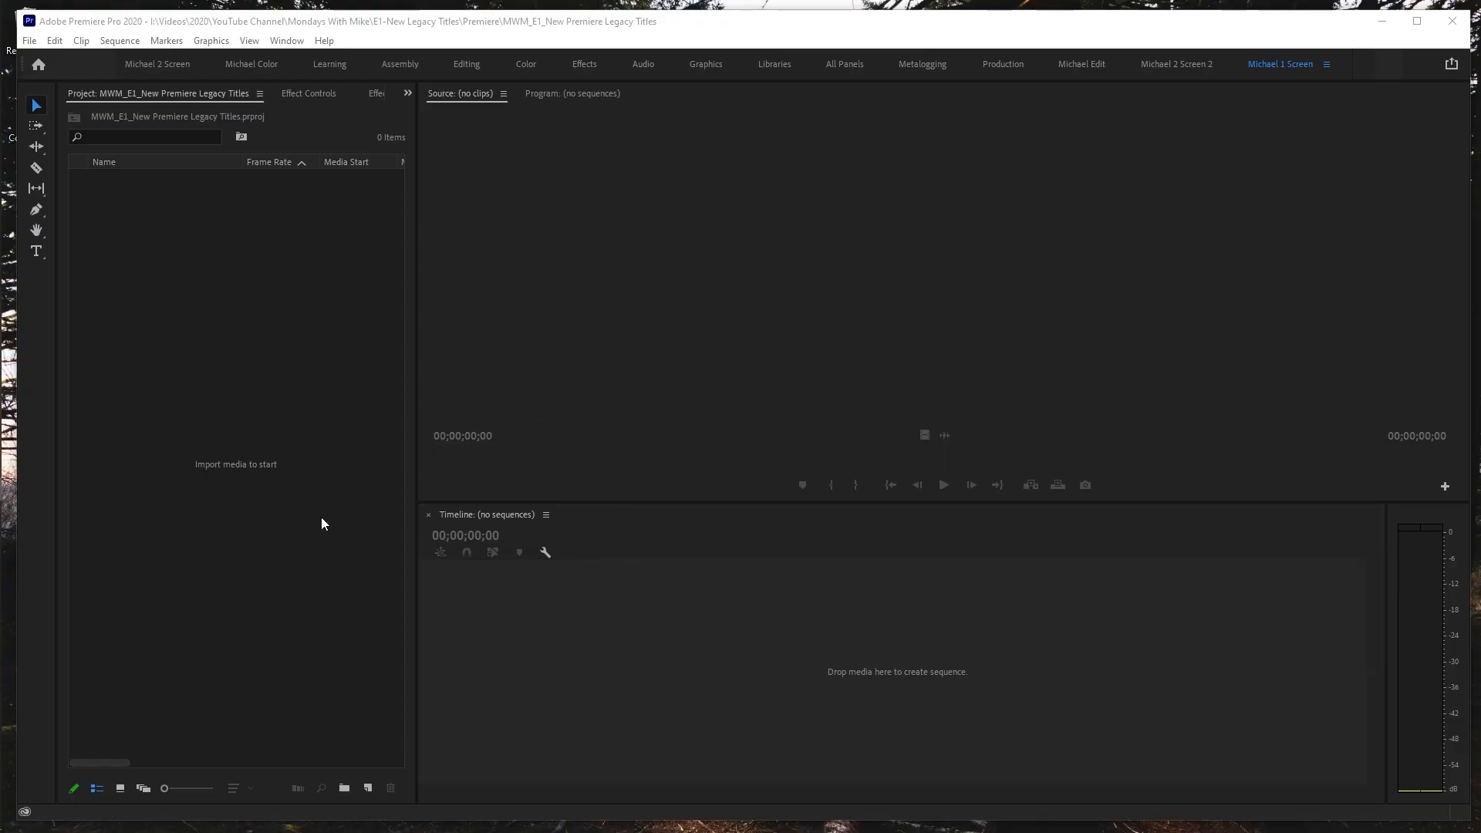
pyautogui.moveTo(688, 233)
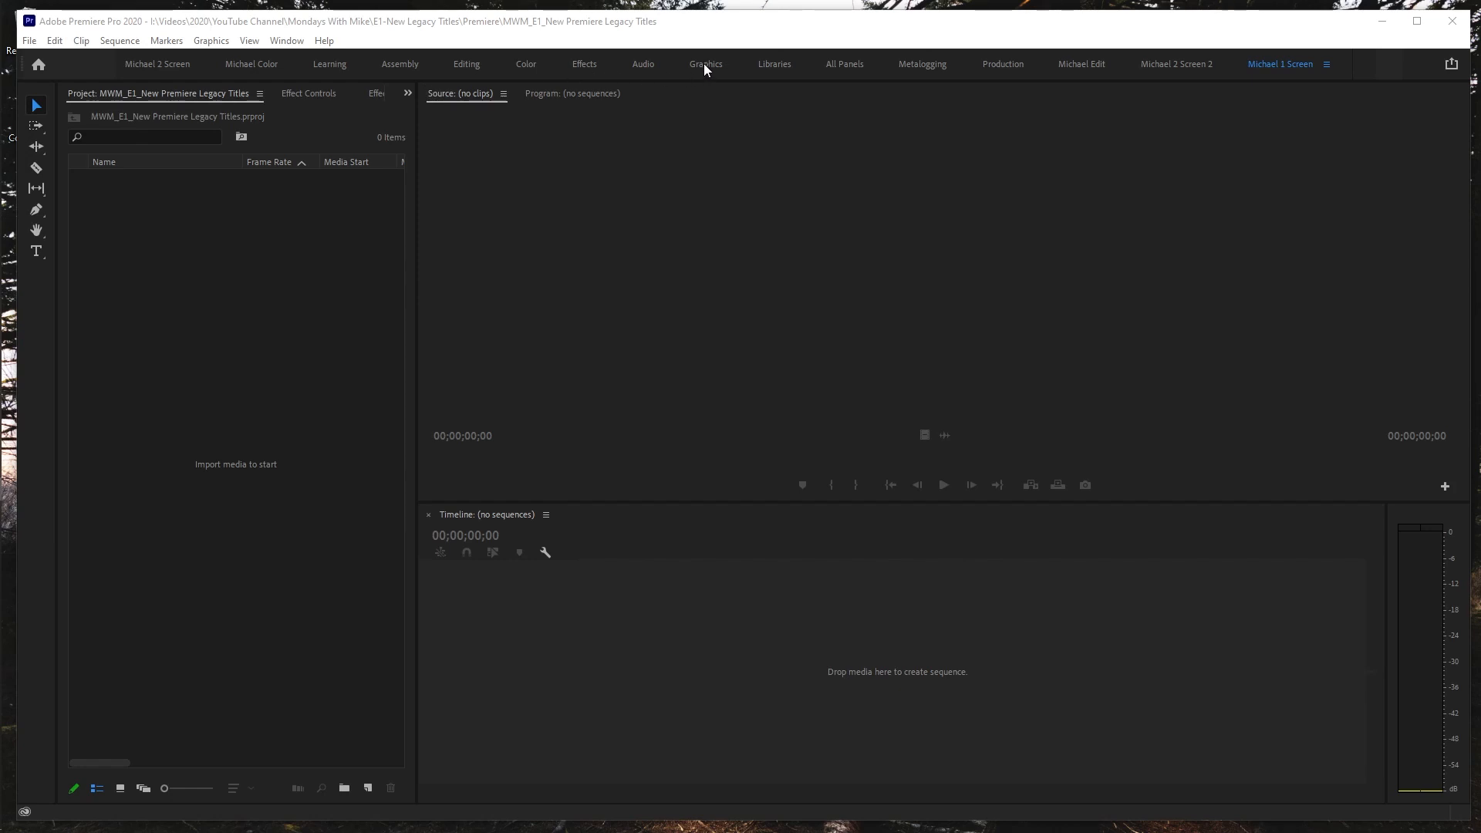
# - Show the Window menu's list of panels over the empty project
pyautogui.click(705, 63)
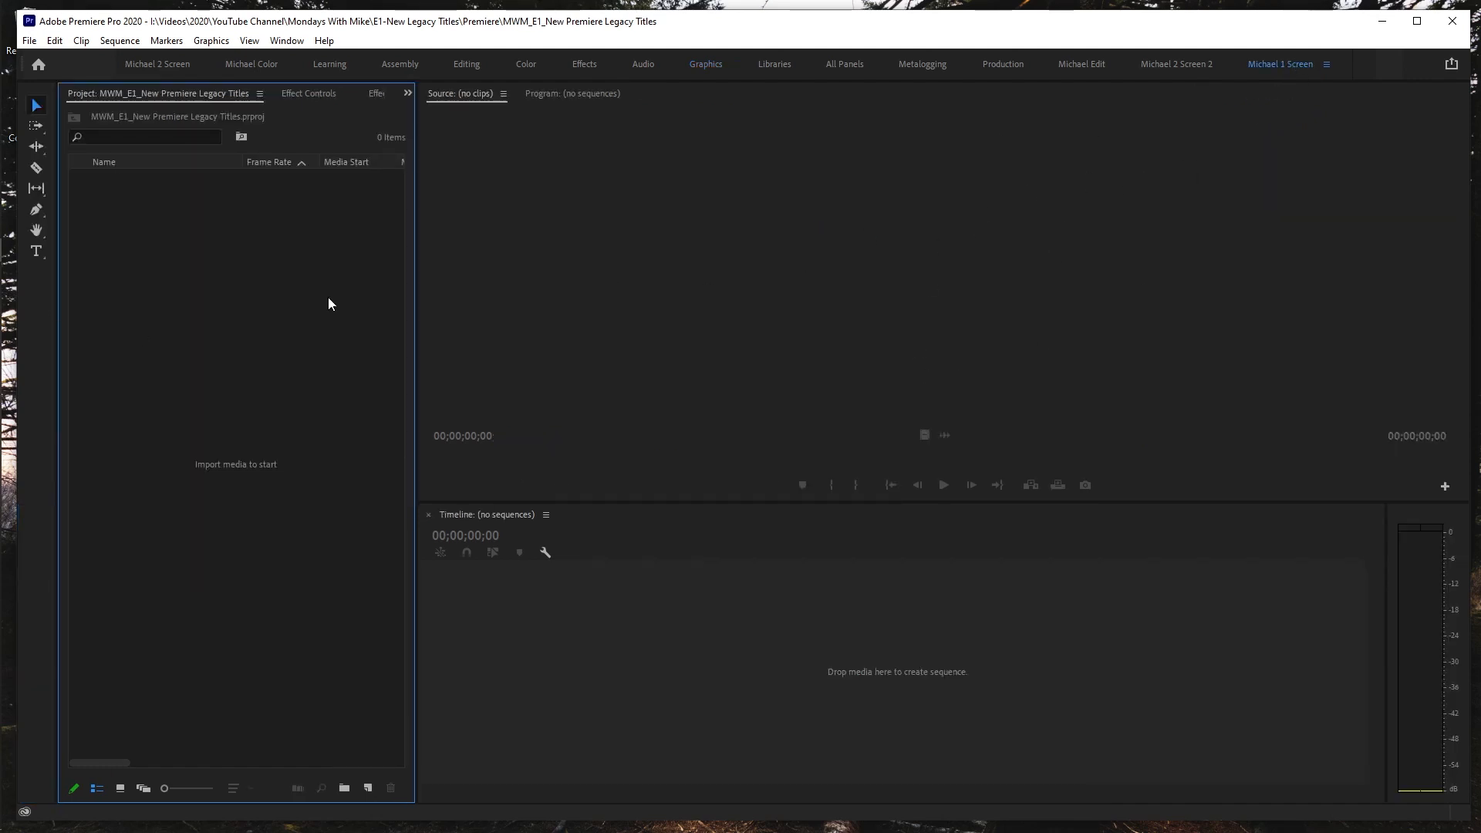
pyautogui.click(287, 40)
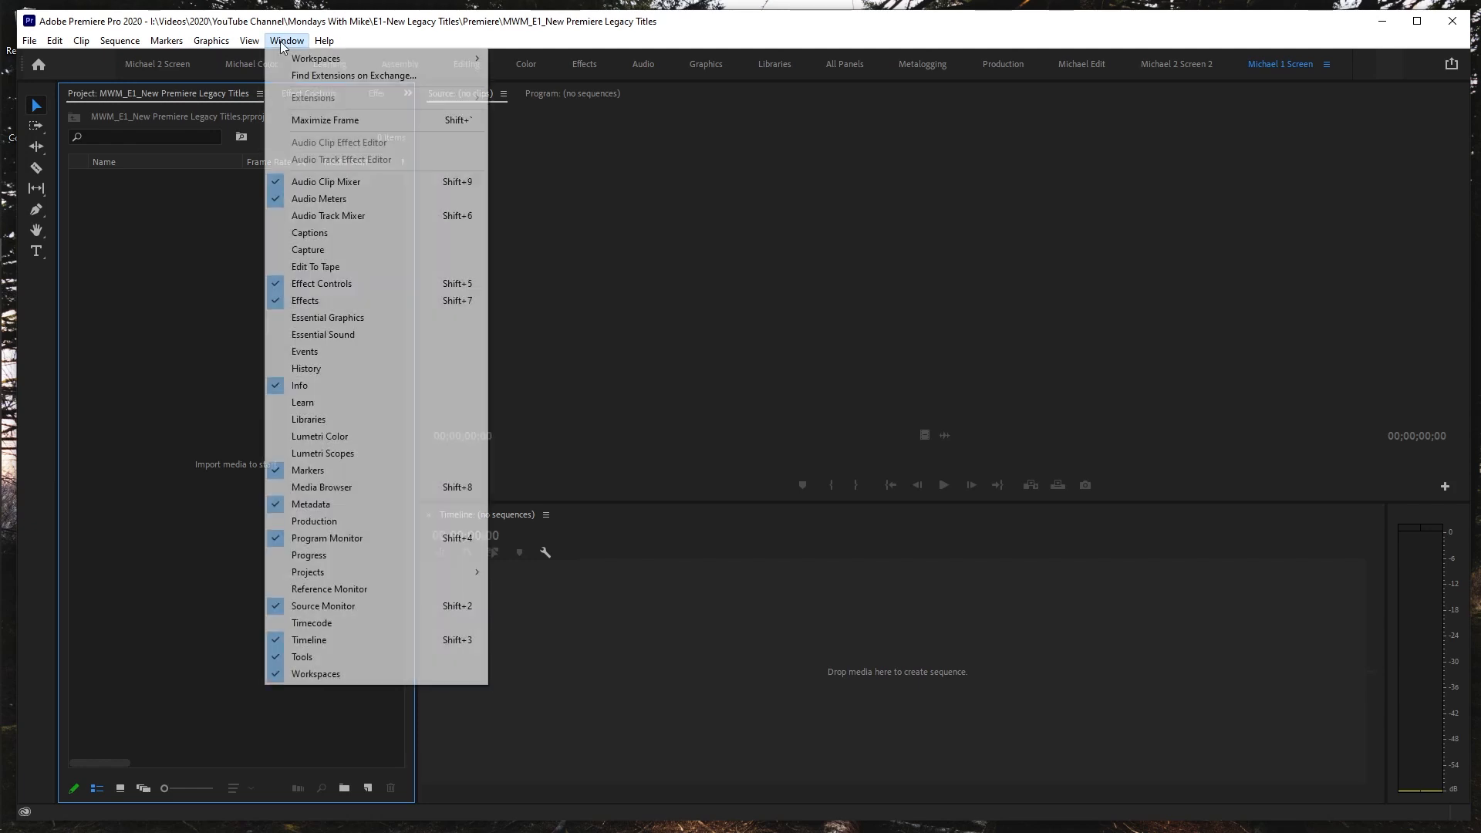
# - Show the Essential Graphics panel and browse the My Templates thumbnails
pyautogui.click(287, 40)
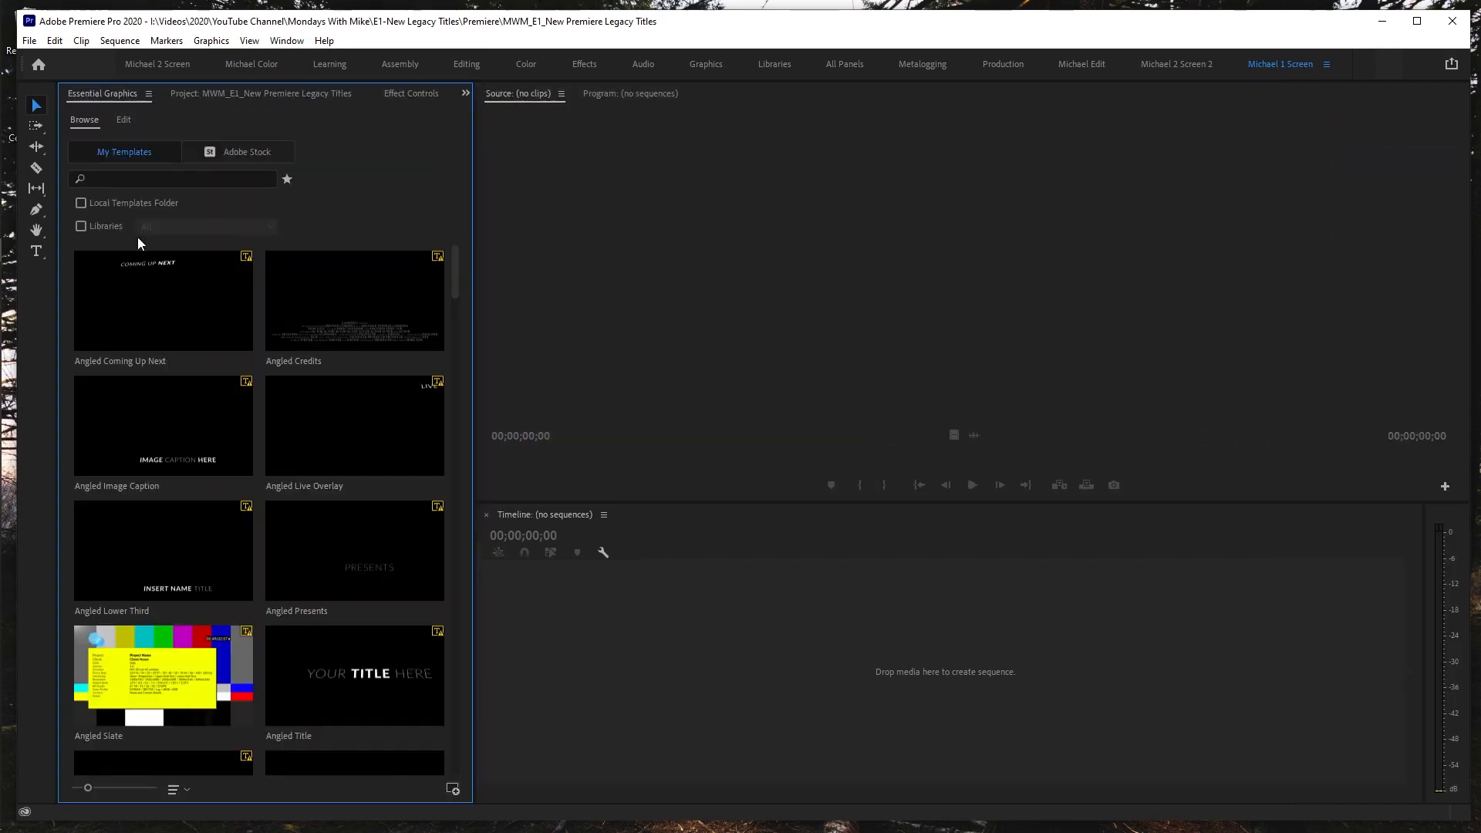
pyautogui.moveTo(245, 530)
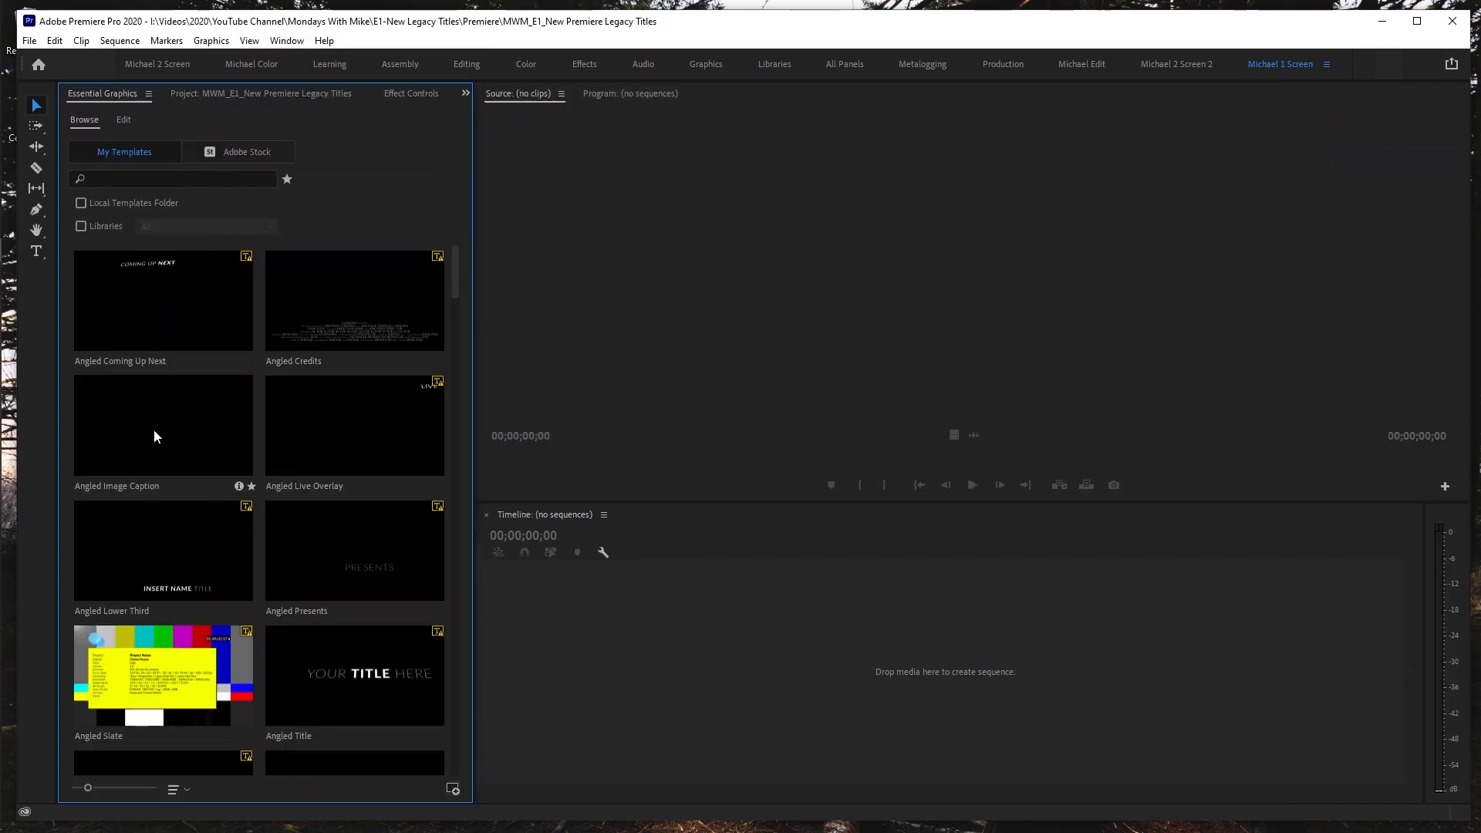
pyautogui.scroll(-3)
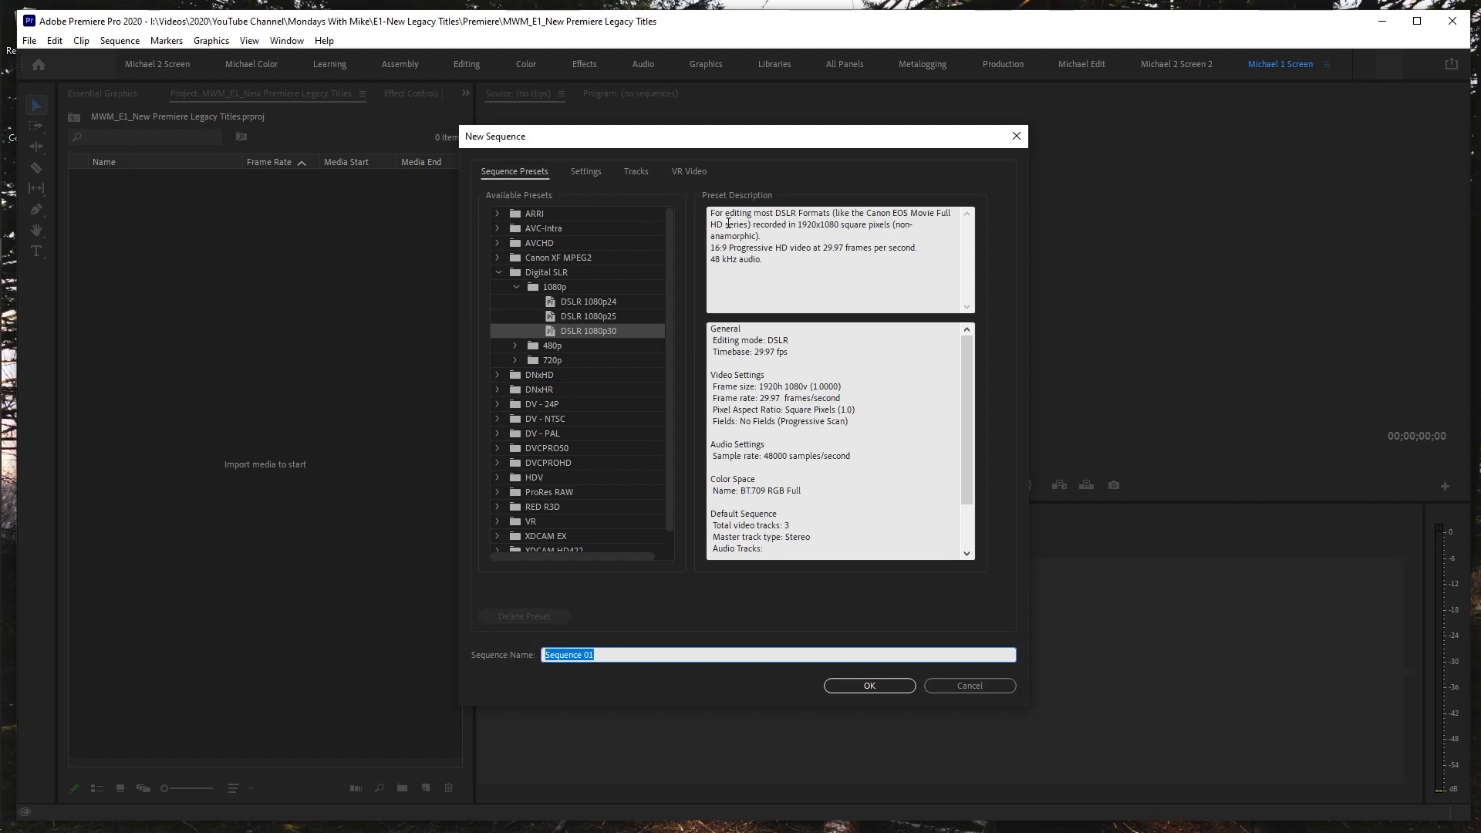
pyautogui.moveTo(753, 633)
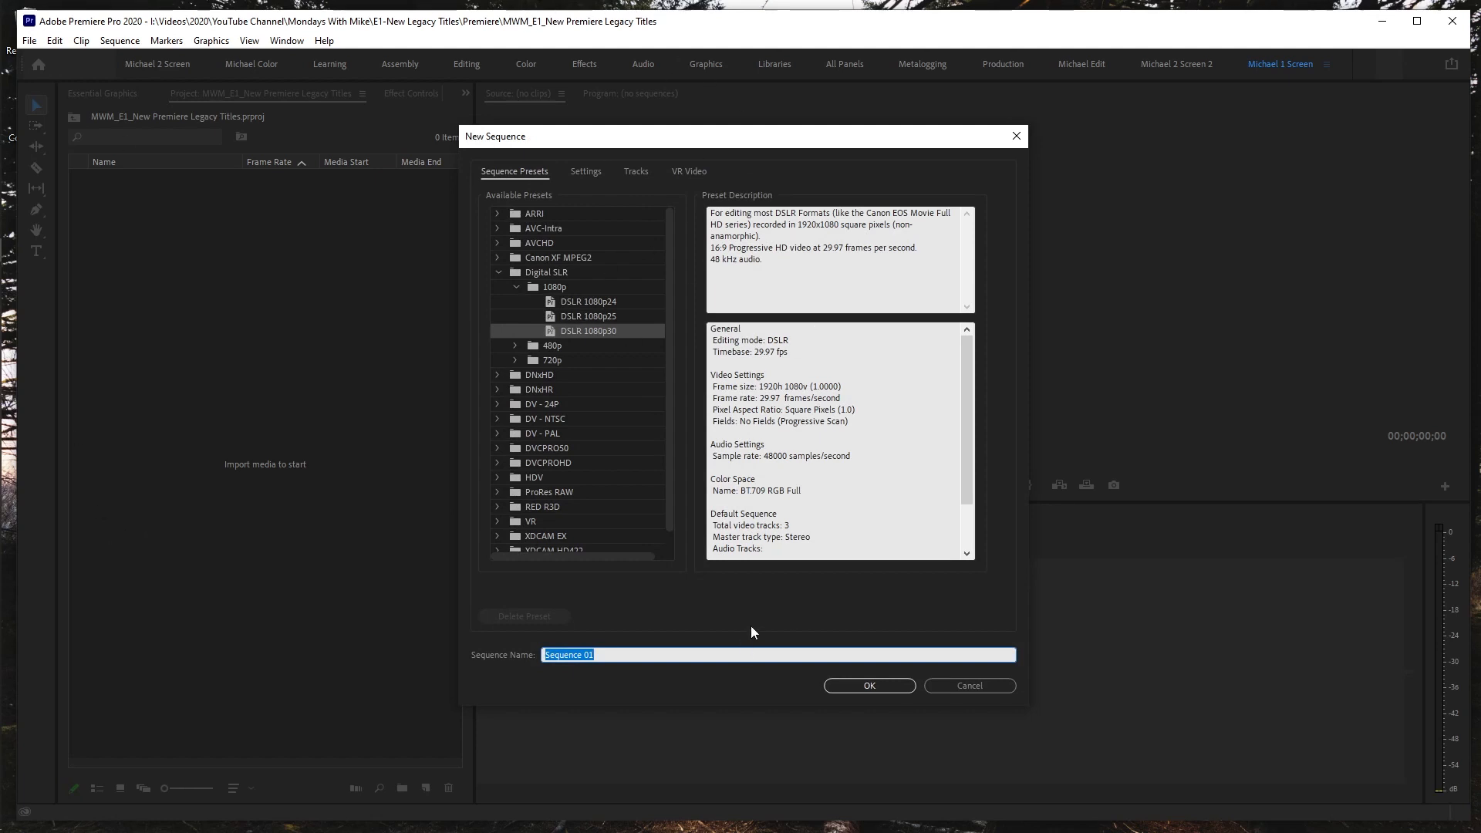
# - Create the Test sequence with the DSLR 1080p30 preset and return to the graphics templates
pyautogui.click(867, 685)
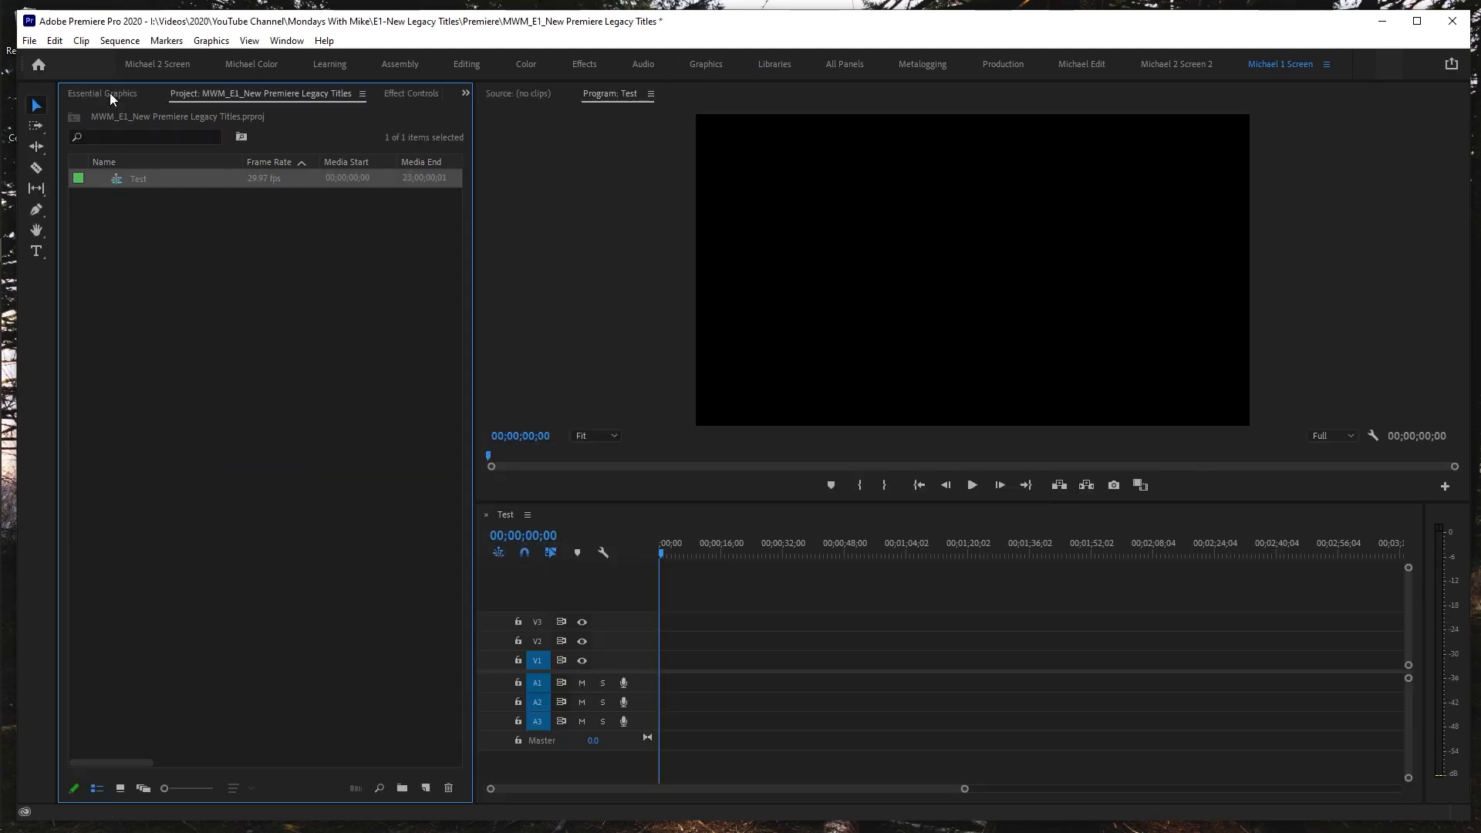
pyautogui.click(104, 93)
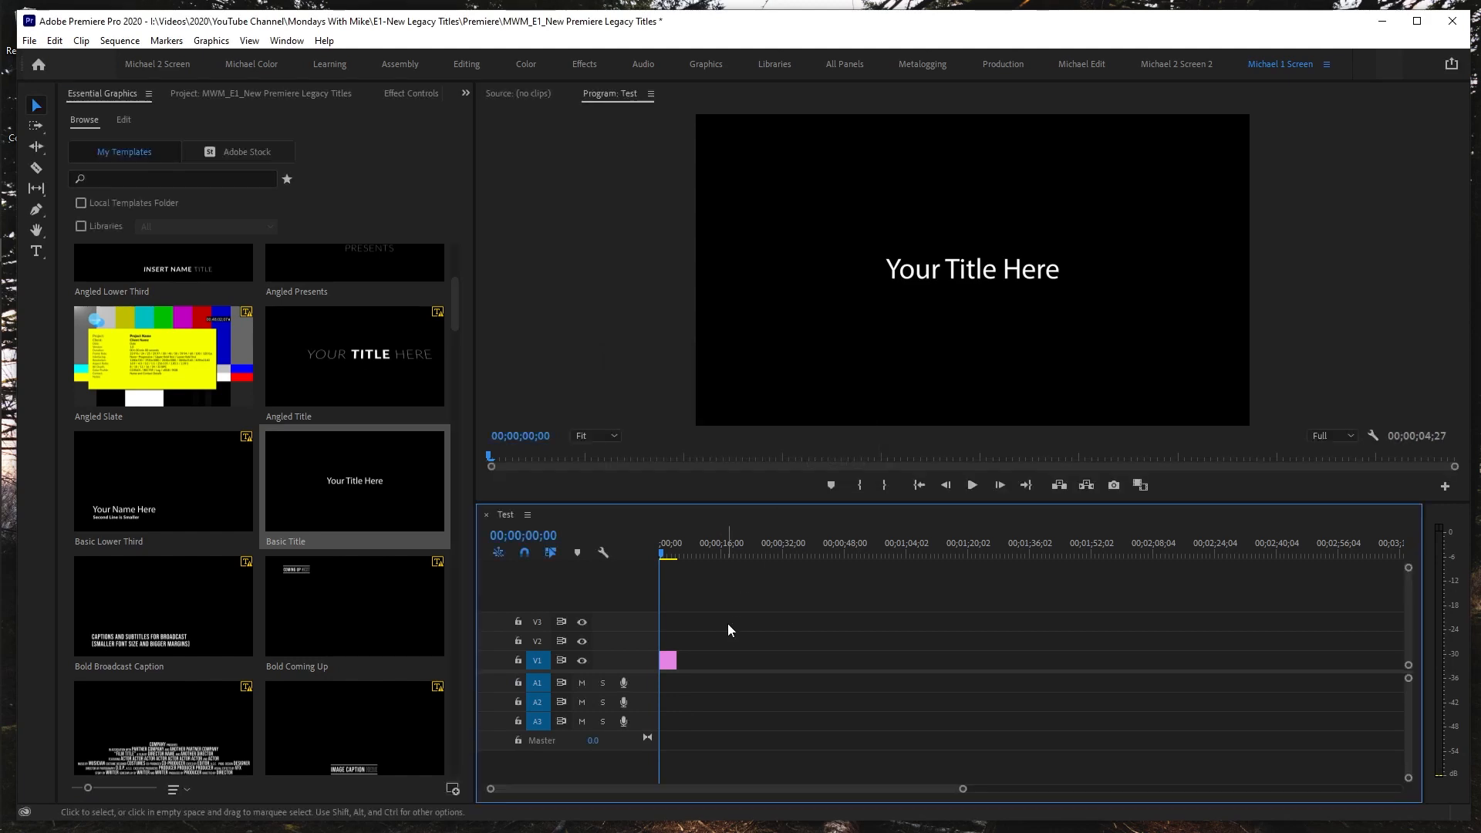
# - Replace the title clip's placeholder text with 'Test Title Here'
pyautogui.click(123, 119)
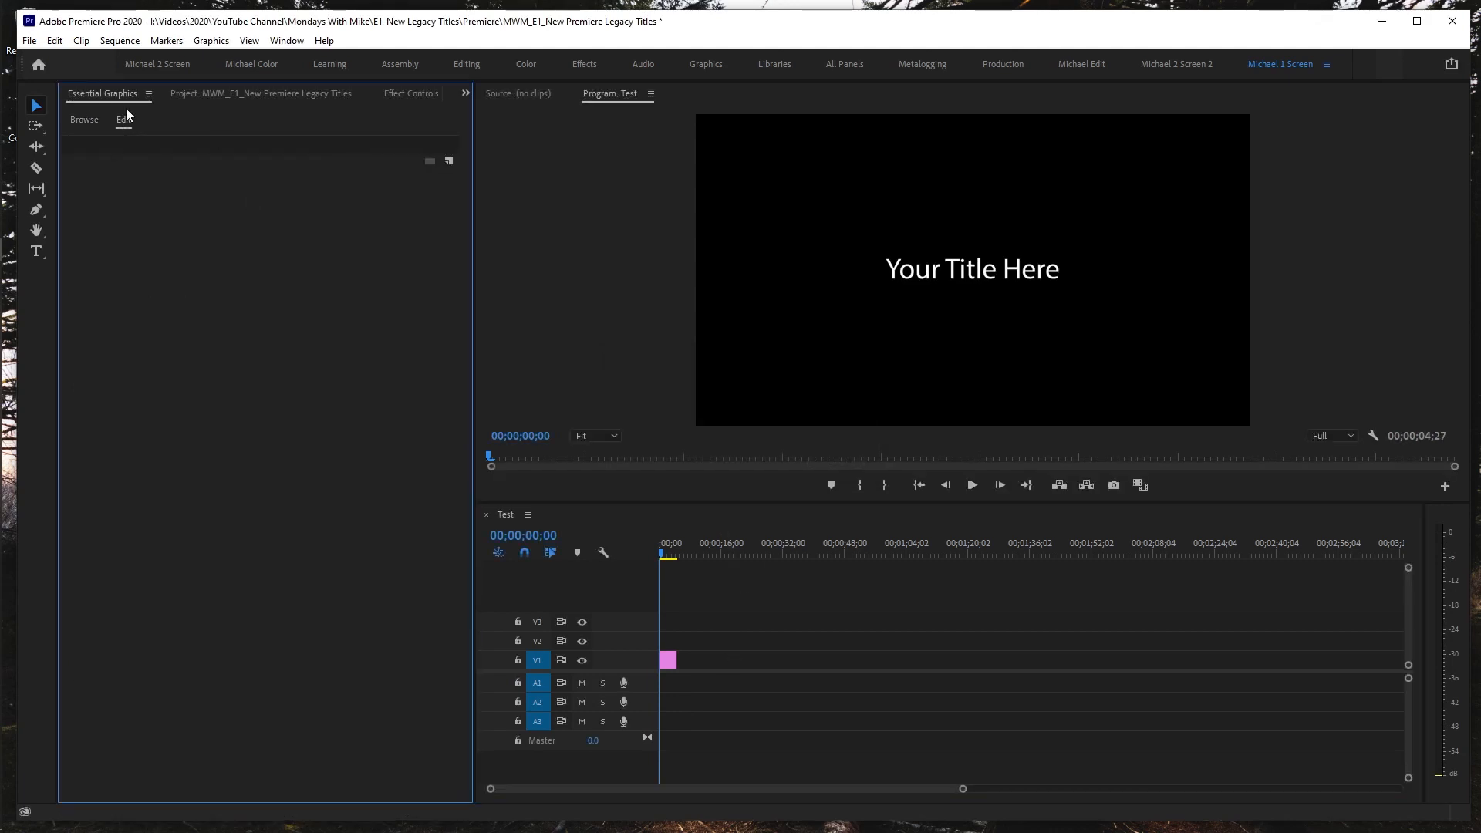
pyautogui.moveTo(699, 619)
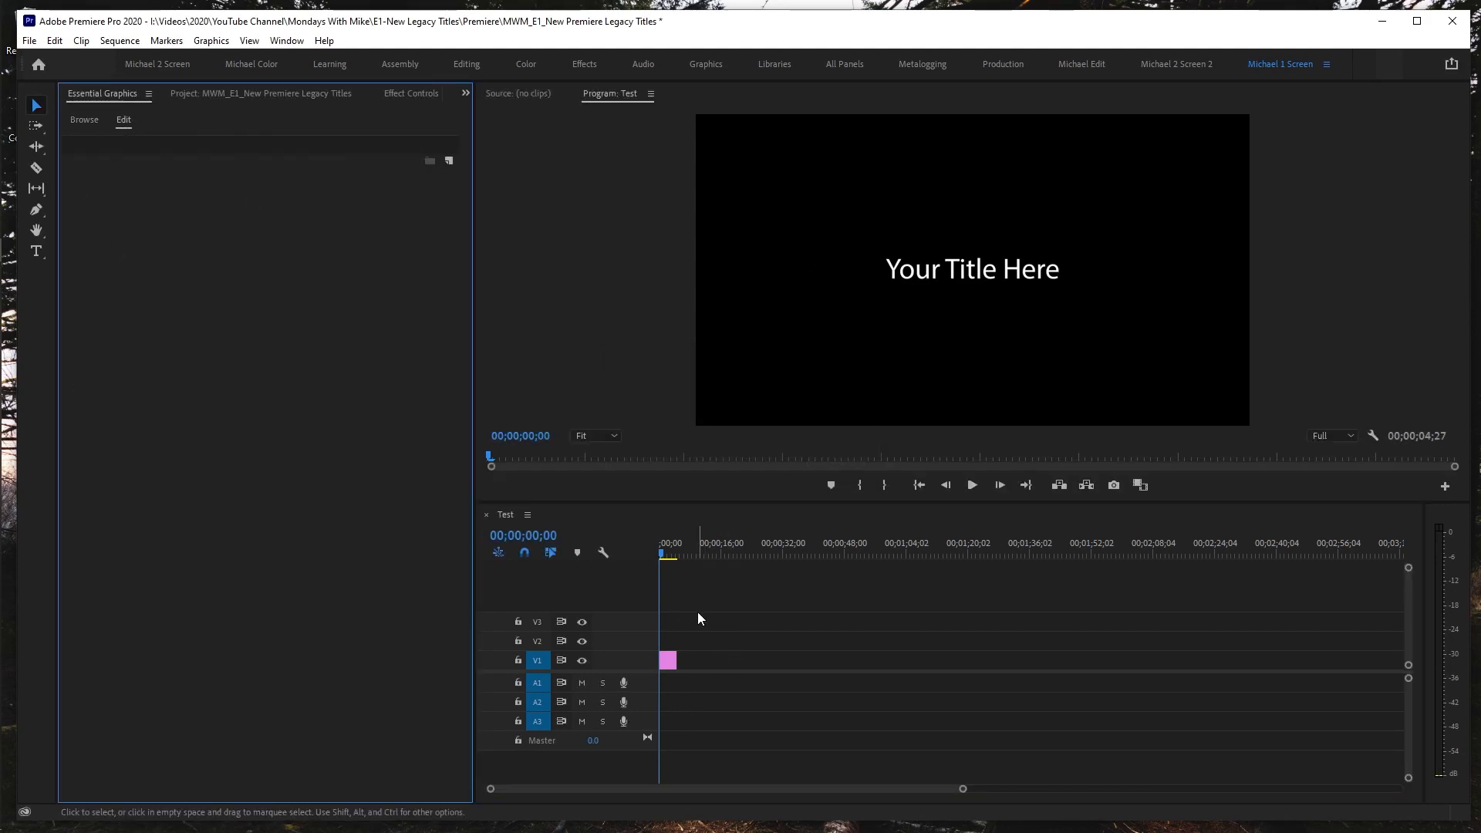
pyautogui.click(667, 659)
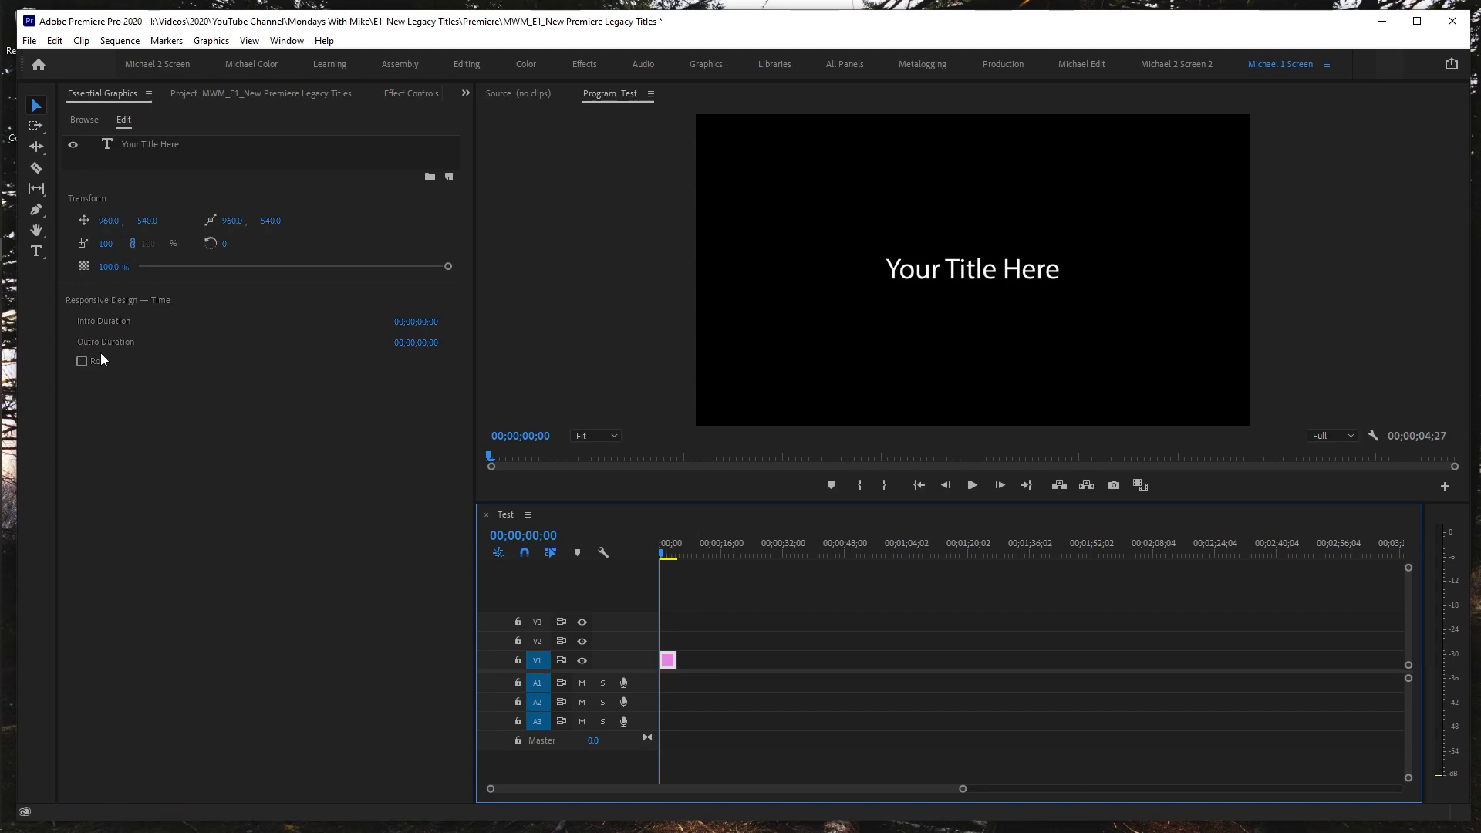
pyautogui.click(150, 144)
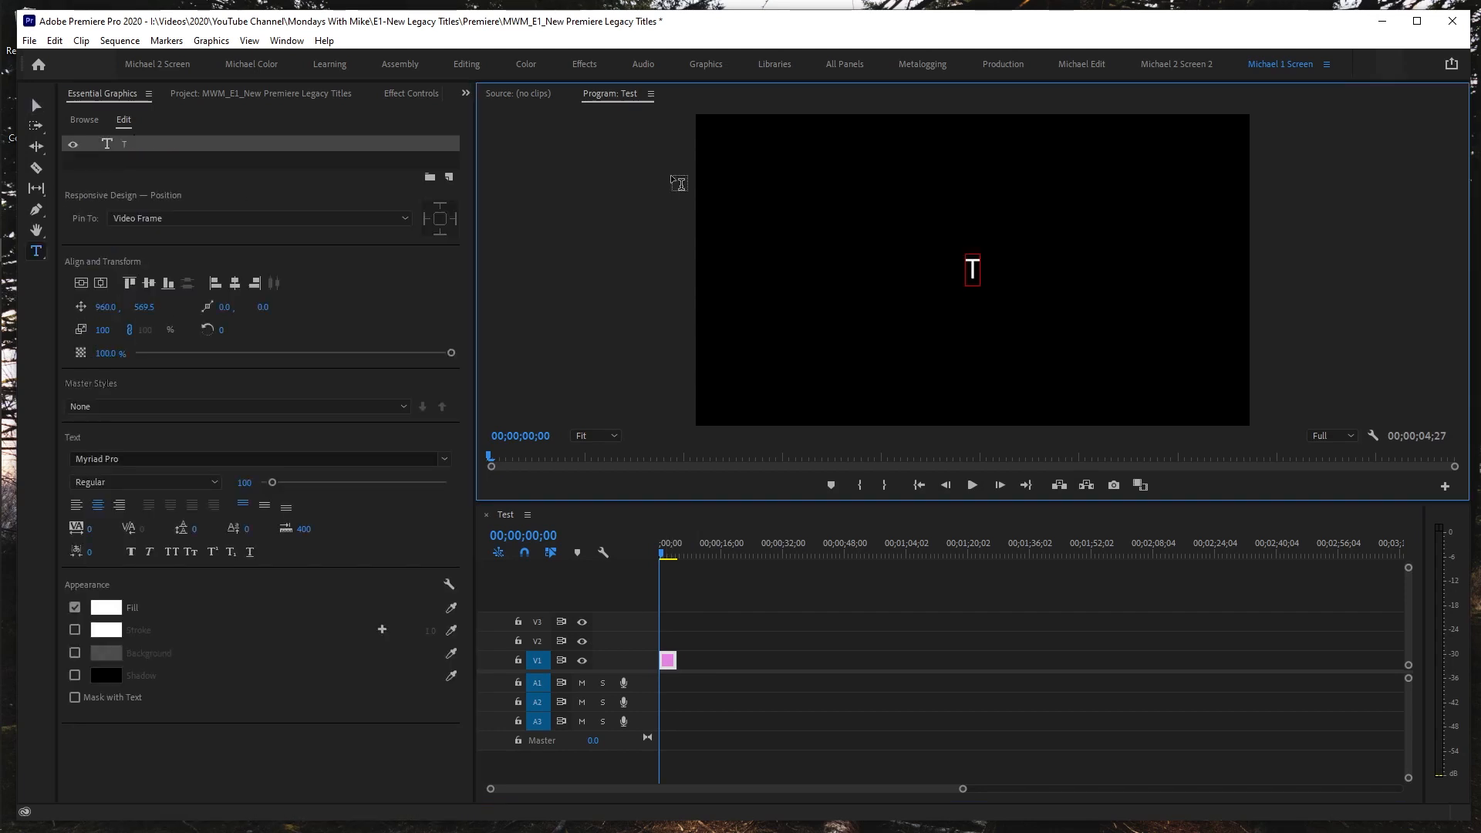
pyautogui.write('Test Title Here')
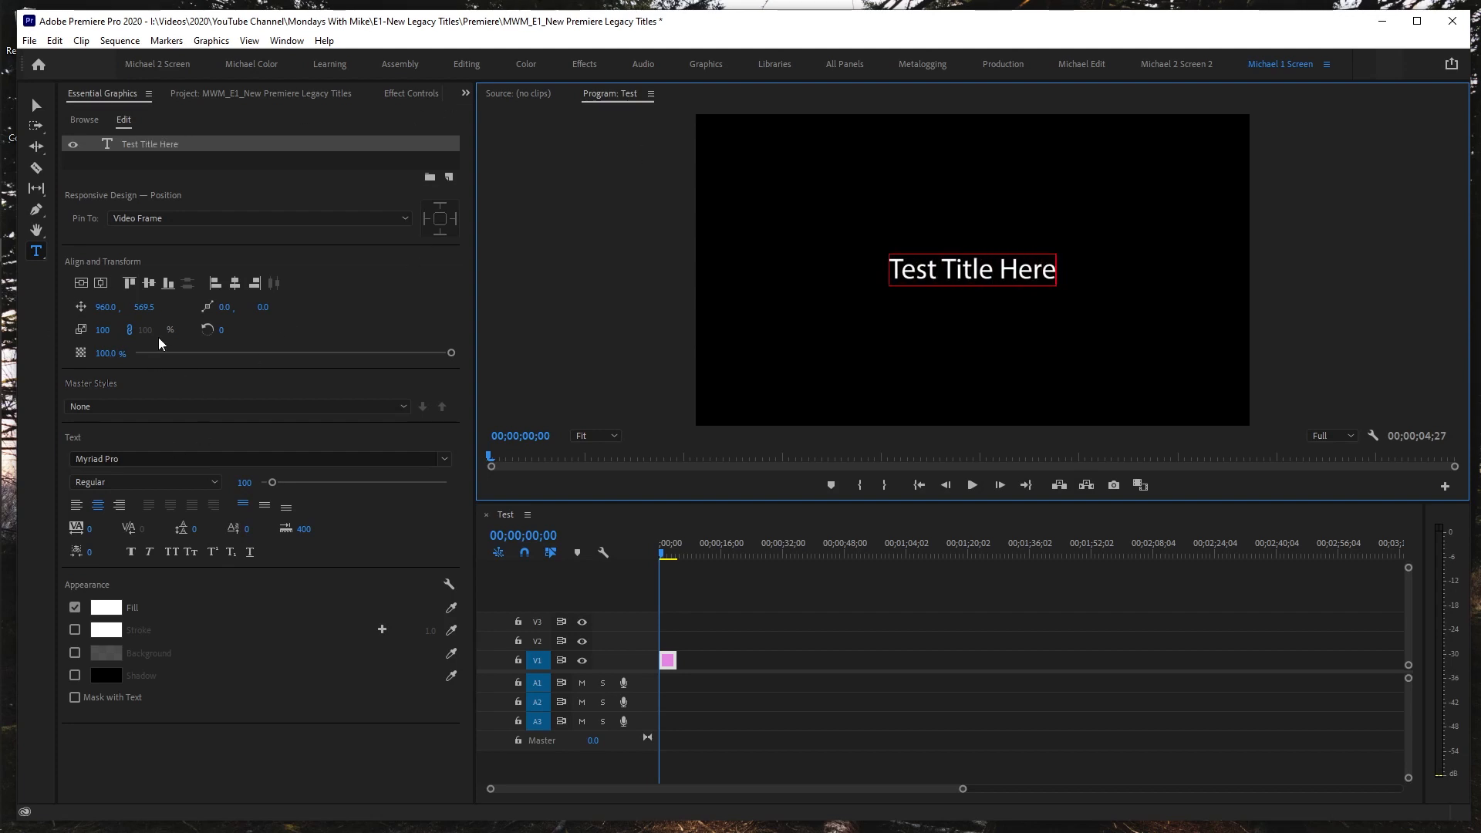
pyautogui.click(77, 505)
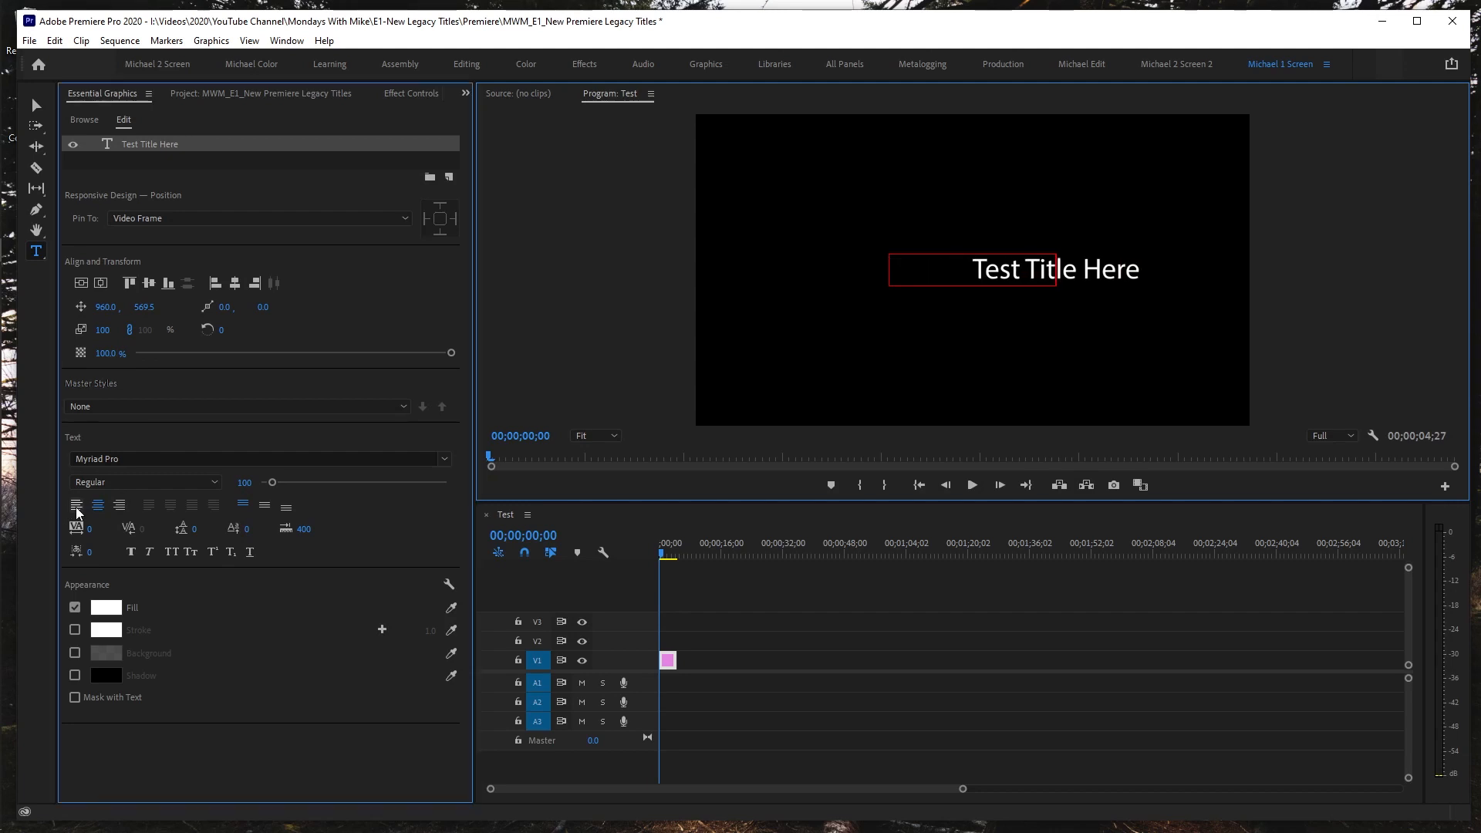
pyautogui.click(106, 608)
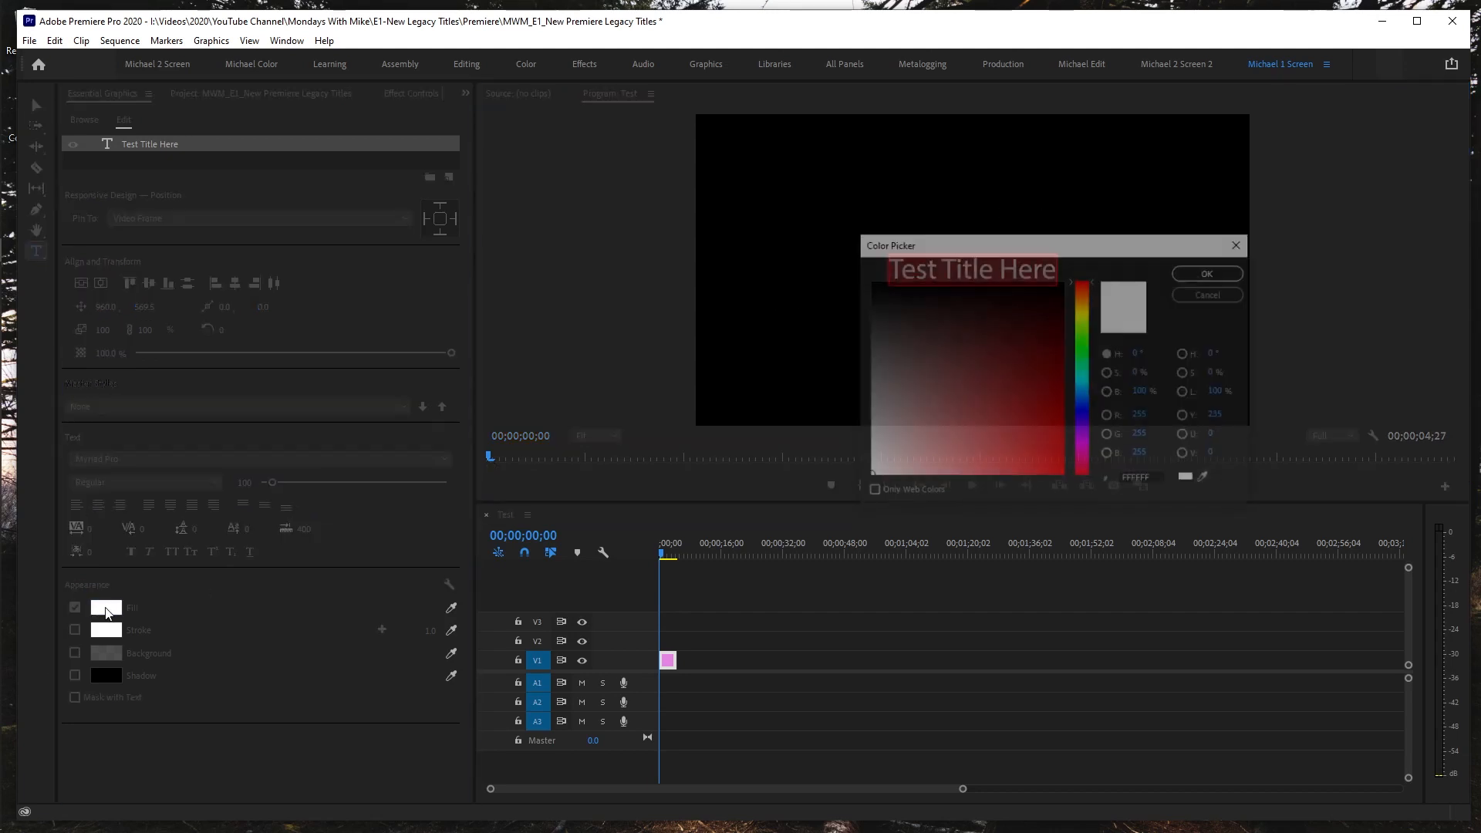
pyautogui.click(1068, 284)
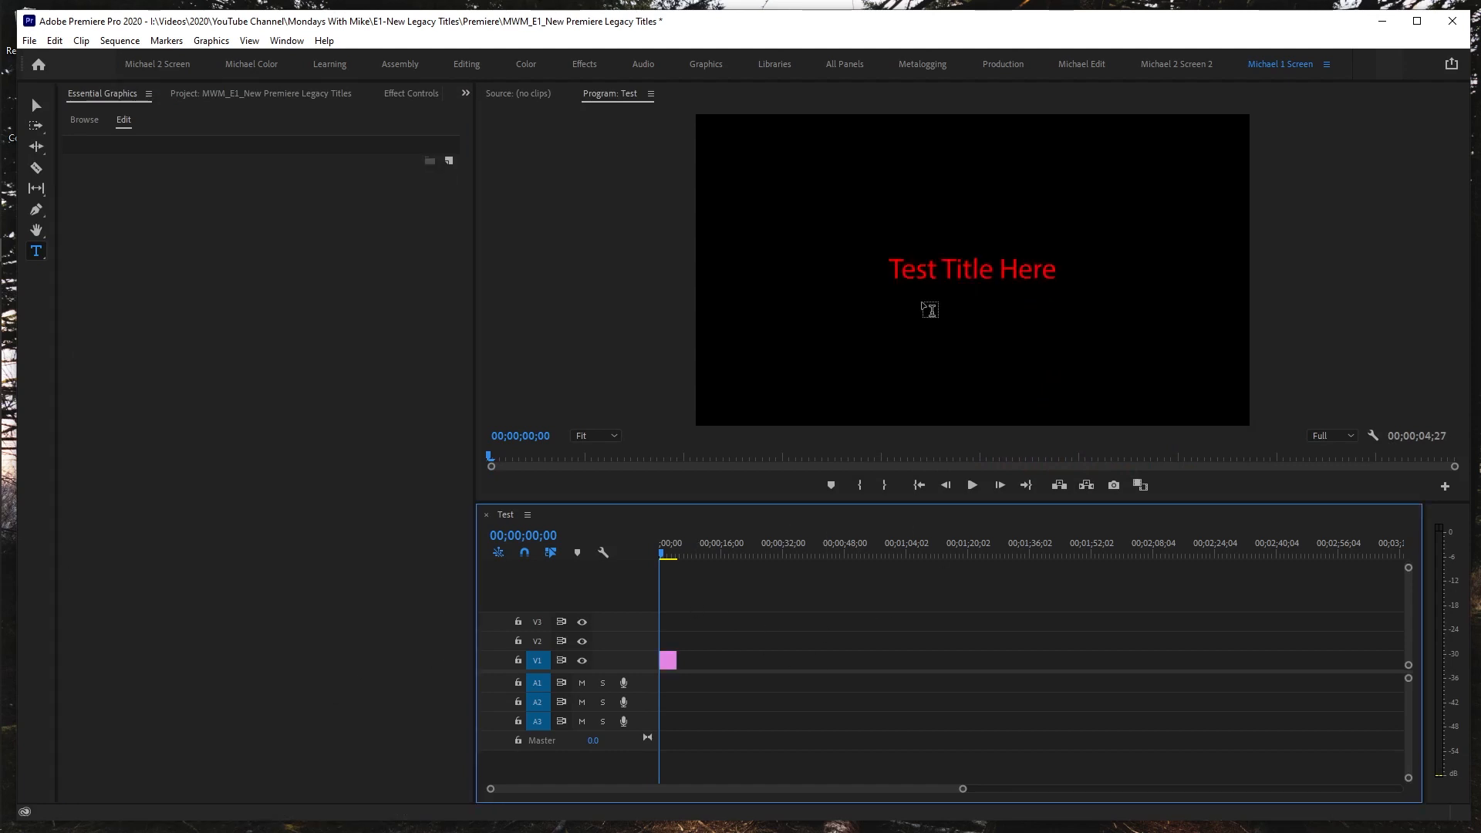
pyautogui.click(972, 268)
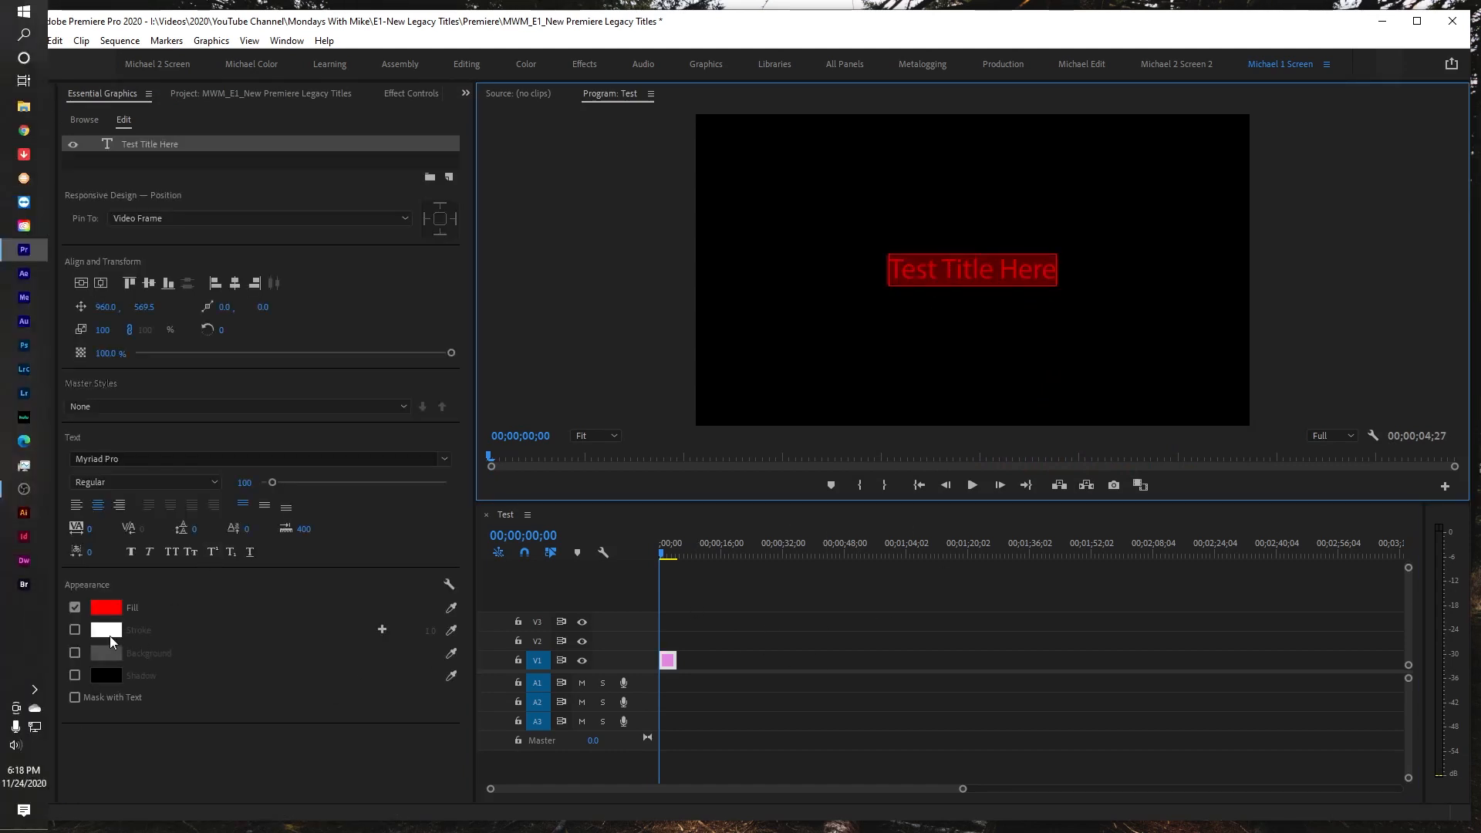
pyautogui.click(105, 608)
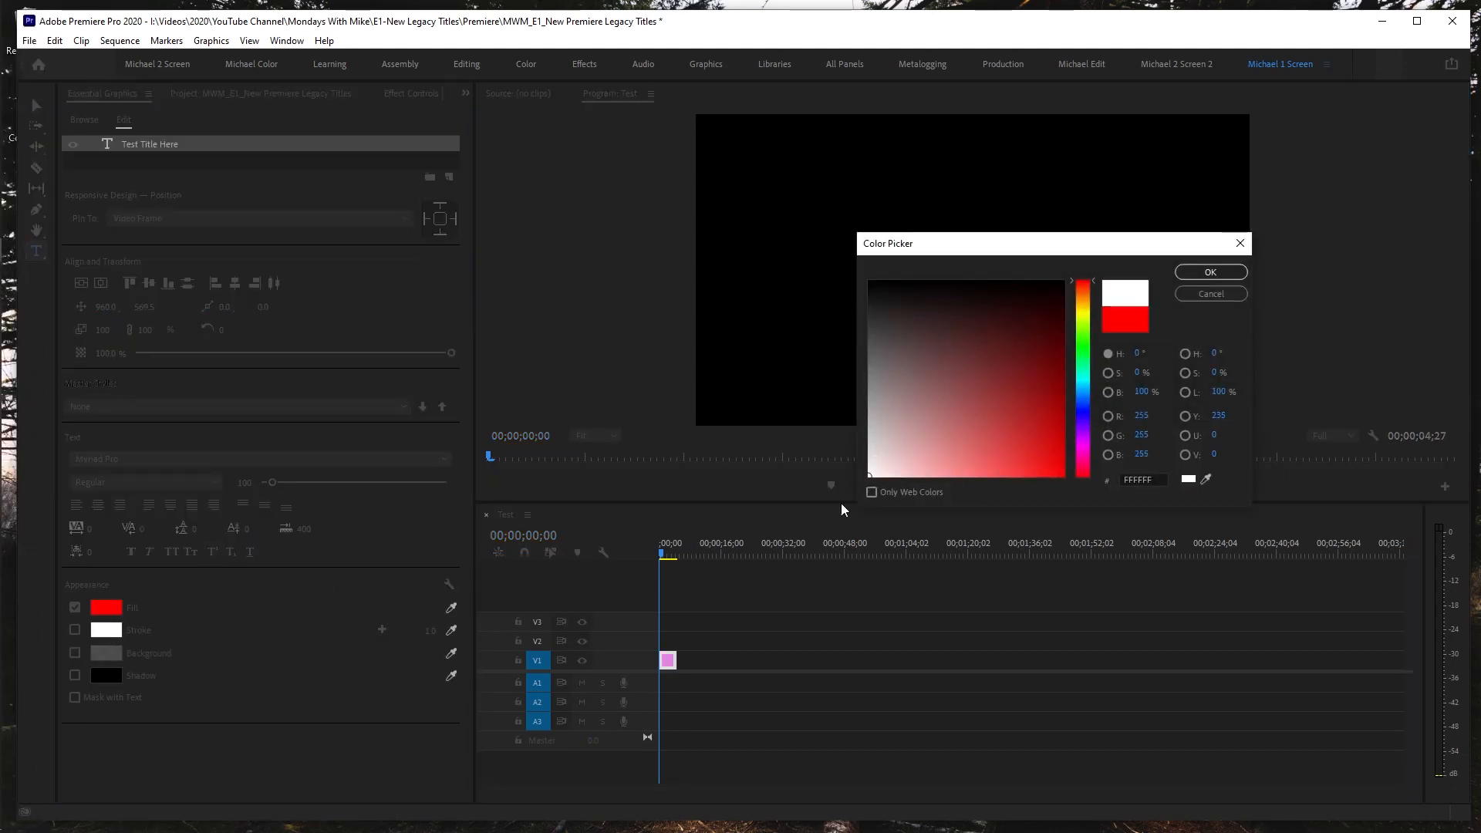
pyautogui.click(1210, 271)
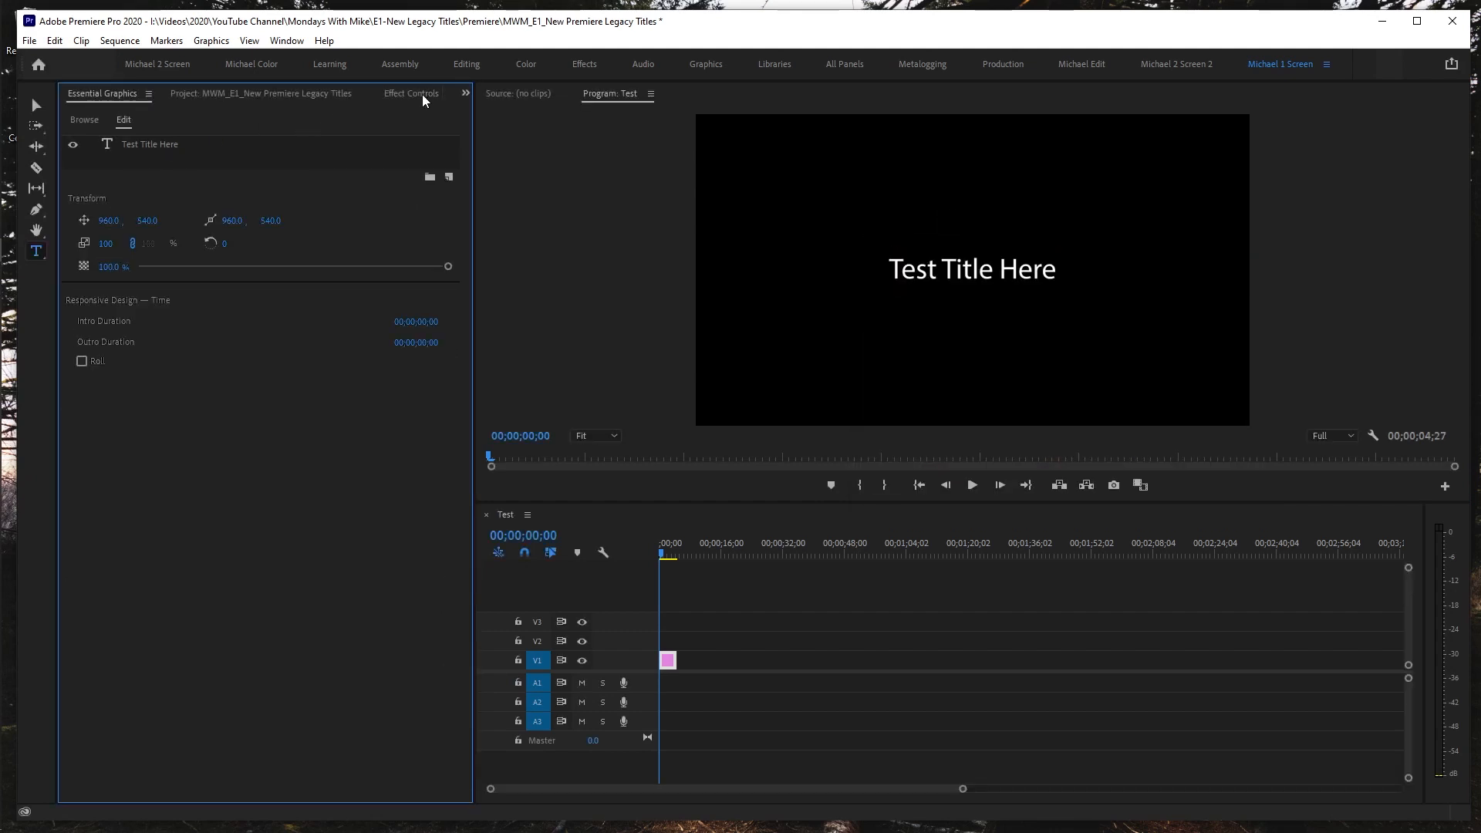
pyautogui.click(411, 92)
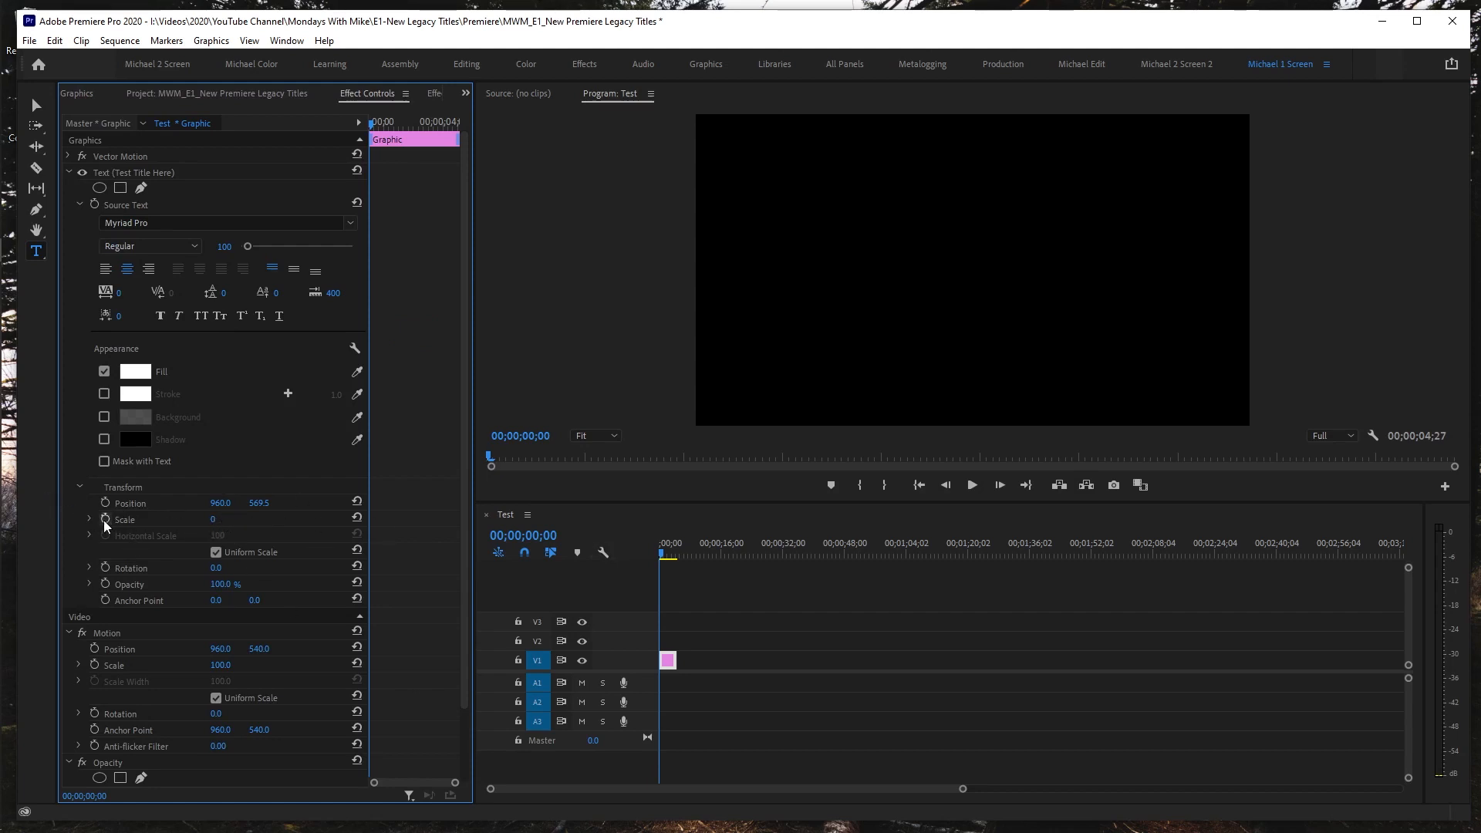
# - Keyframe the title's Scale from 0 at the clip start to 100 at its end
pyautogui.click(674, 554)
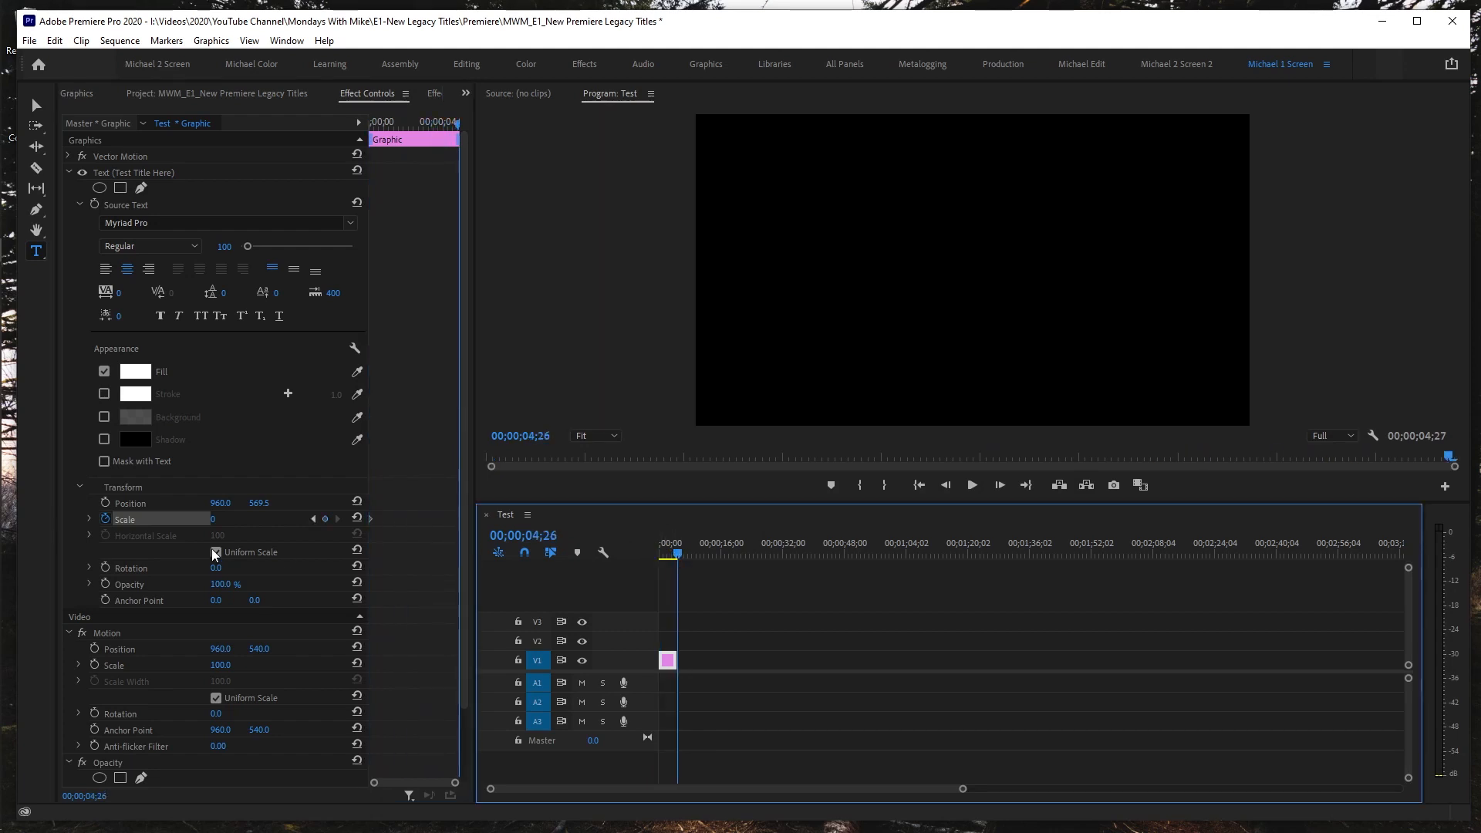
pyautogui.click(224, 519)
pyautogui.write('100')
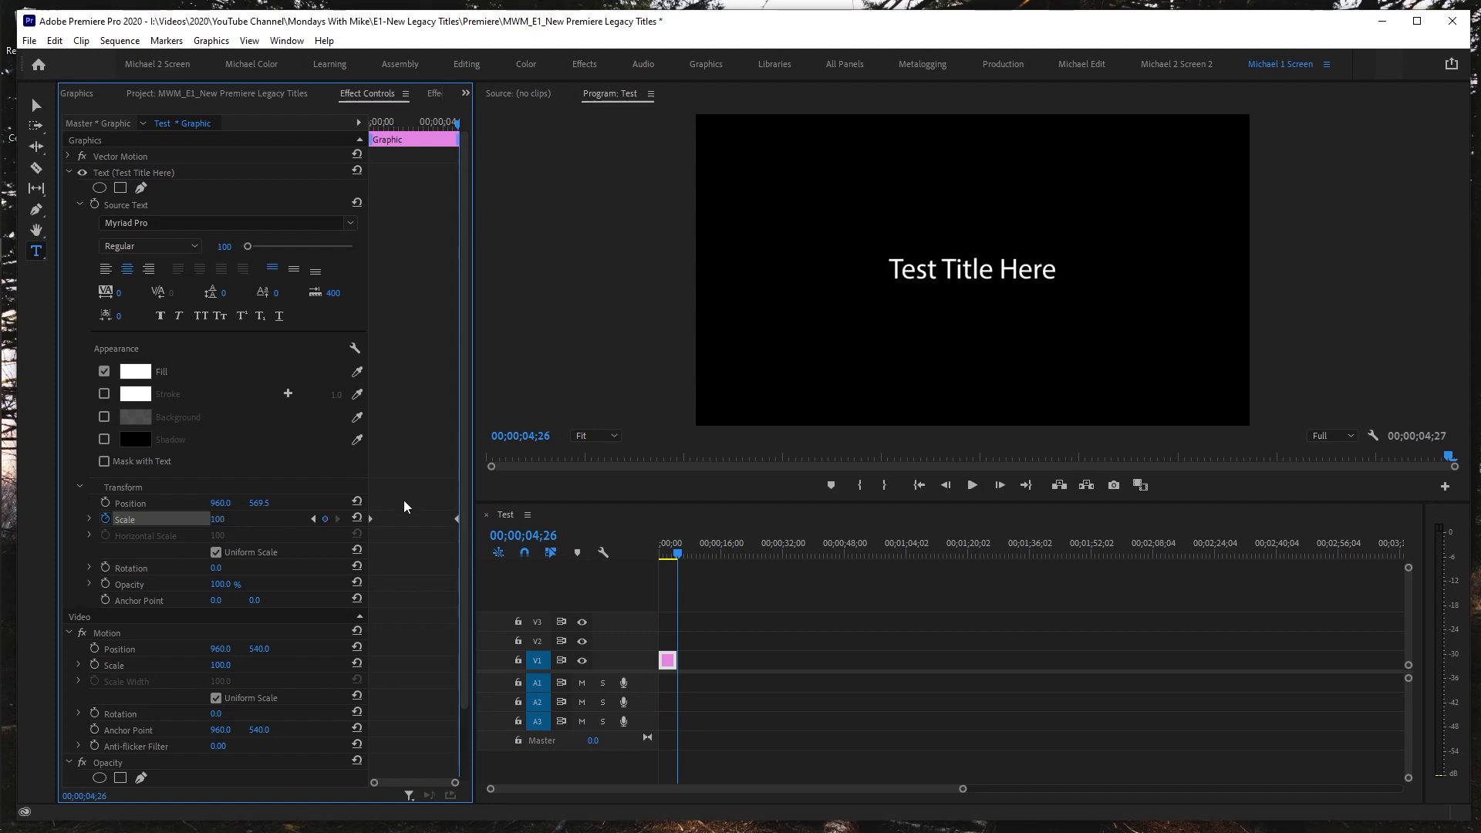
pyautogui.rightClick(463, 526)
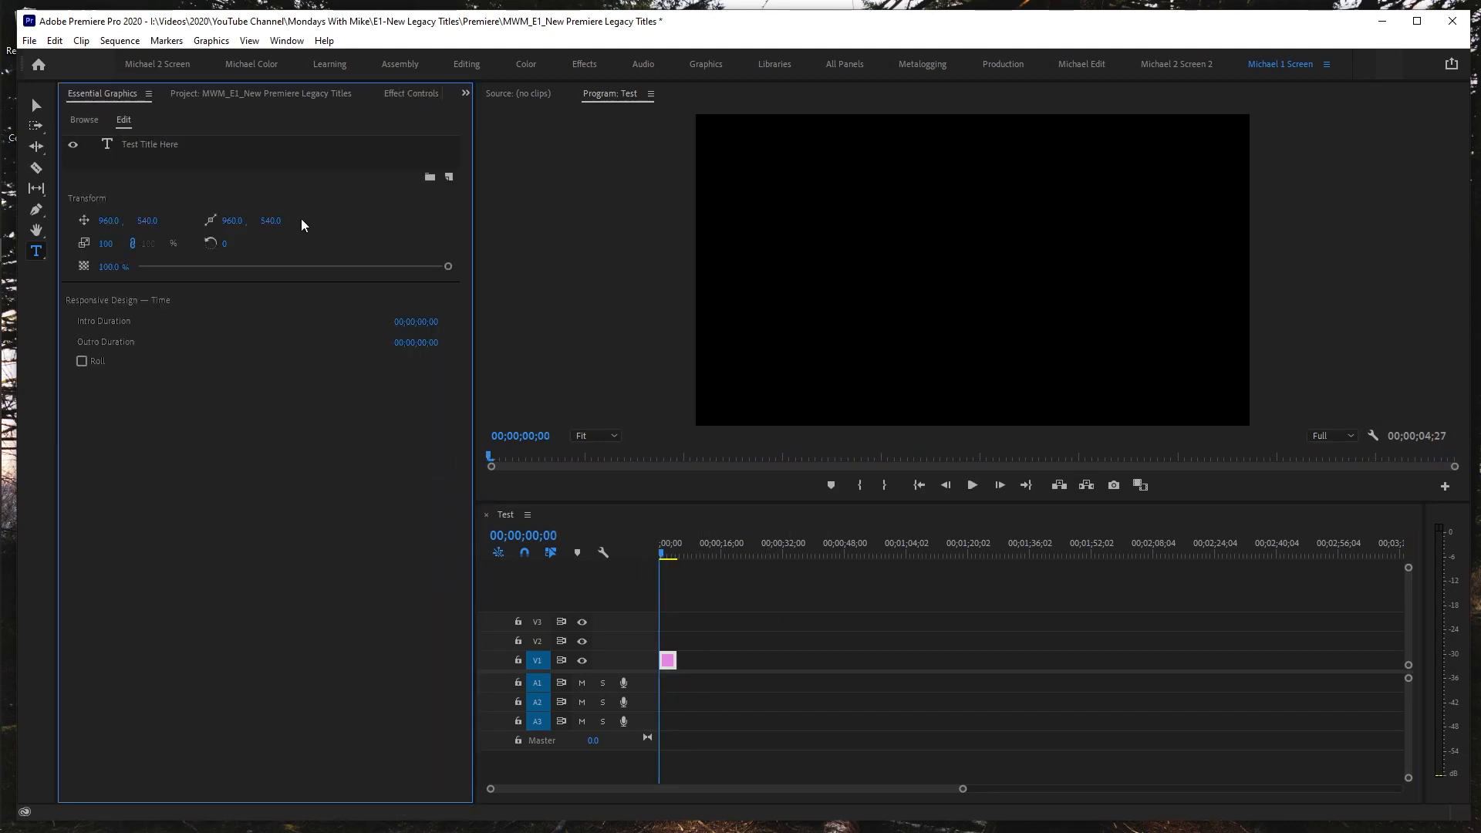
# - Add the Angled Lower Third at about 16 s, retyping its lines to 'Mondays' and 'With Mike'
pyautogui.click(83, 120)
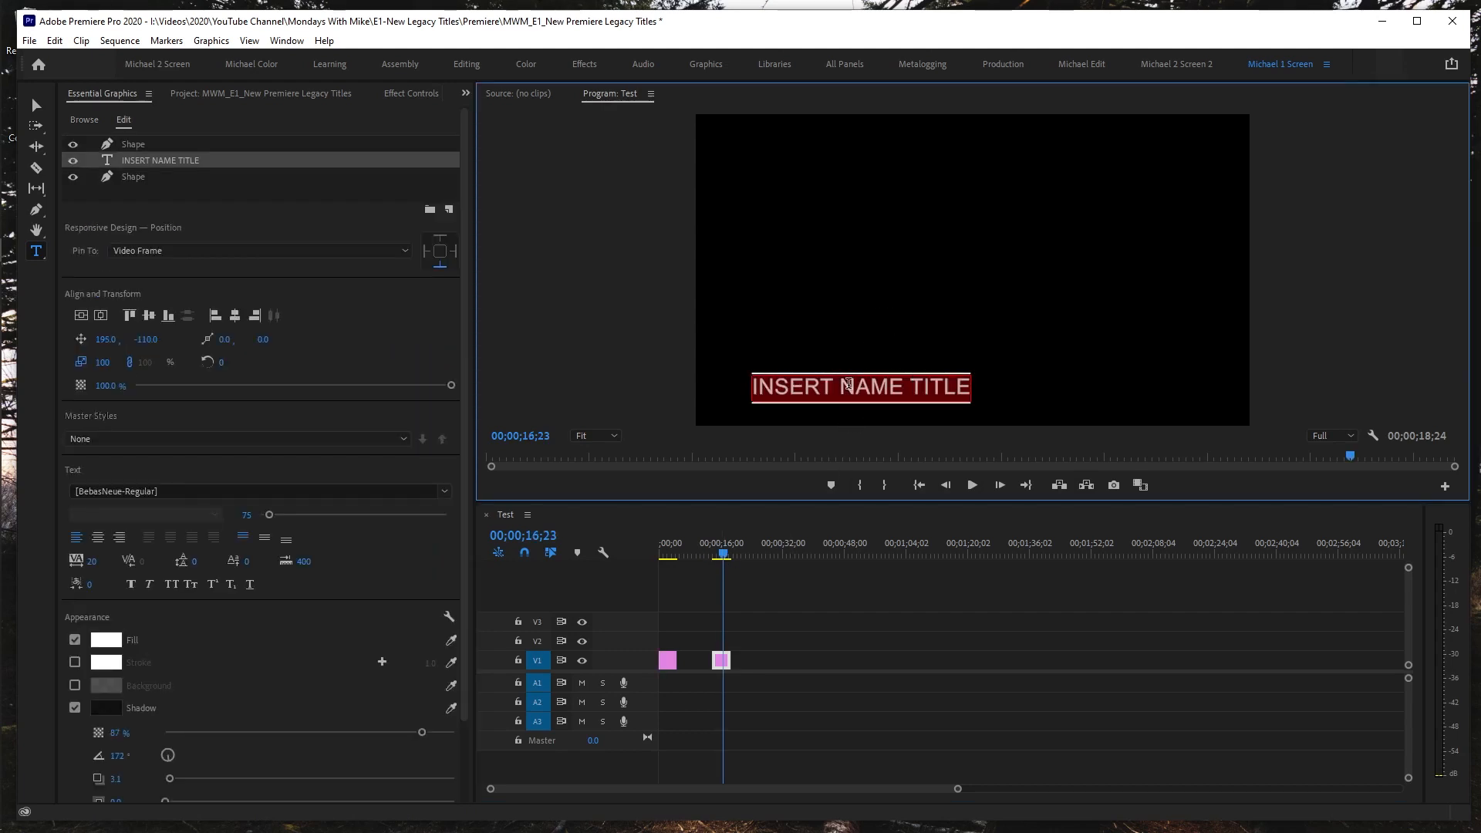
pyautogui.write('Mondays')
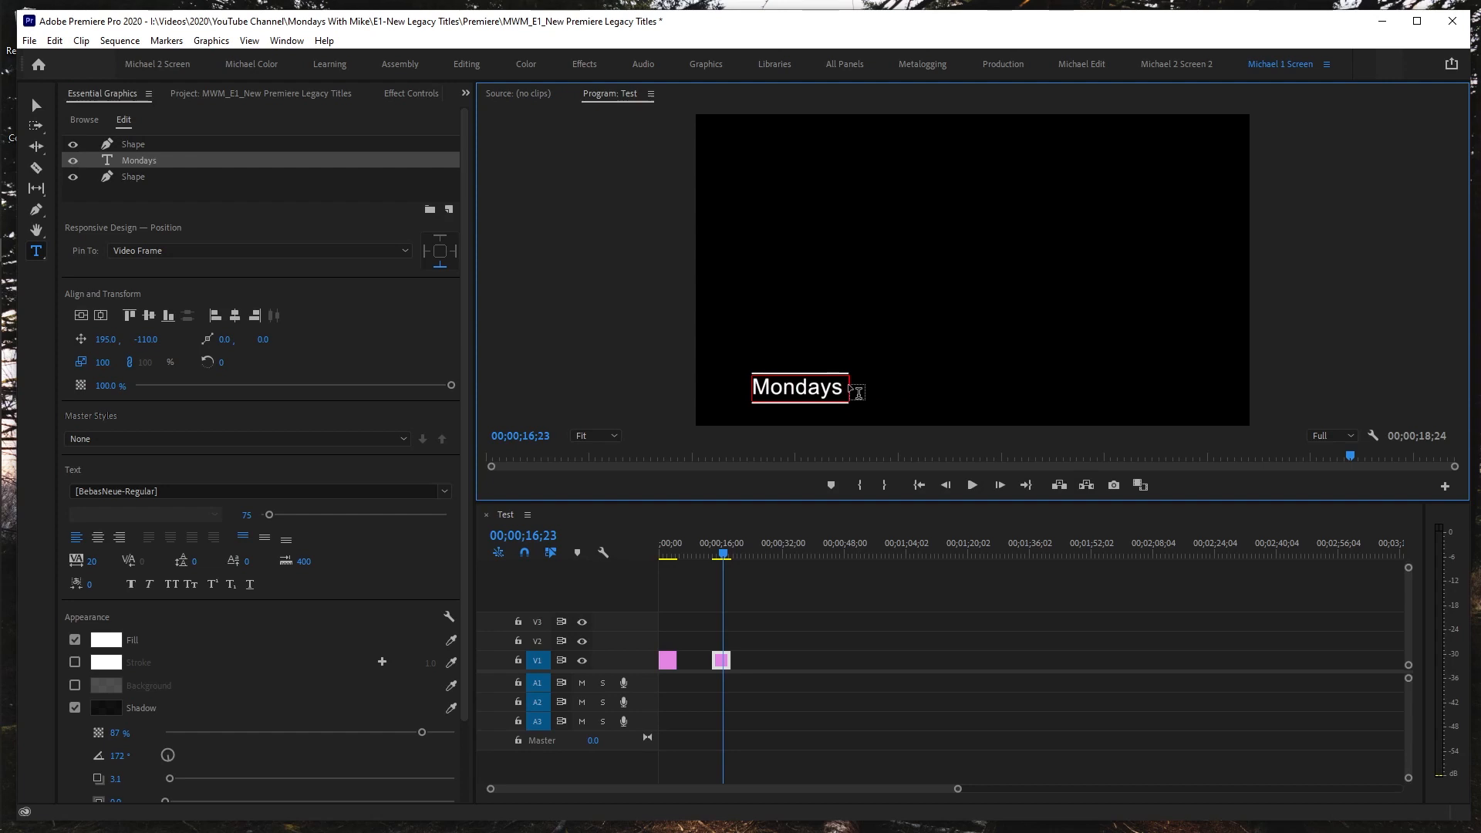
pyautogui.write('With Mike')
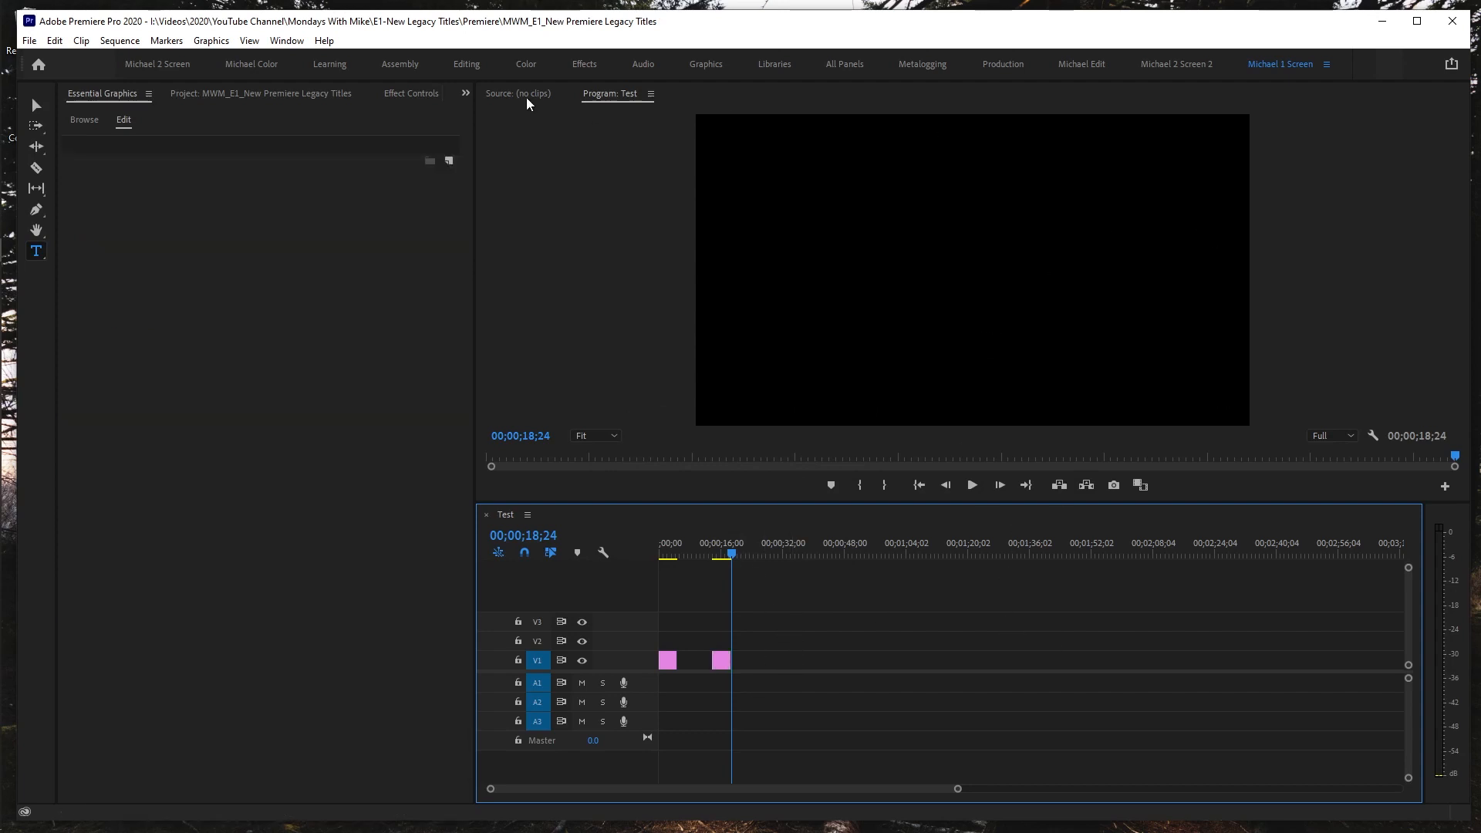
pyautogui.click(28, 41)
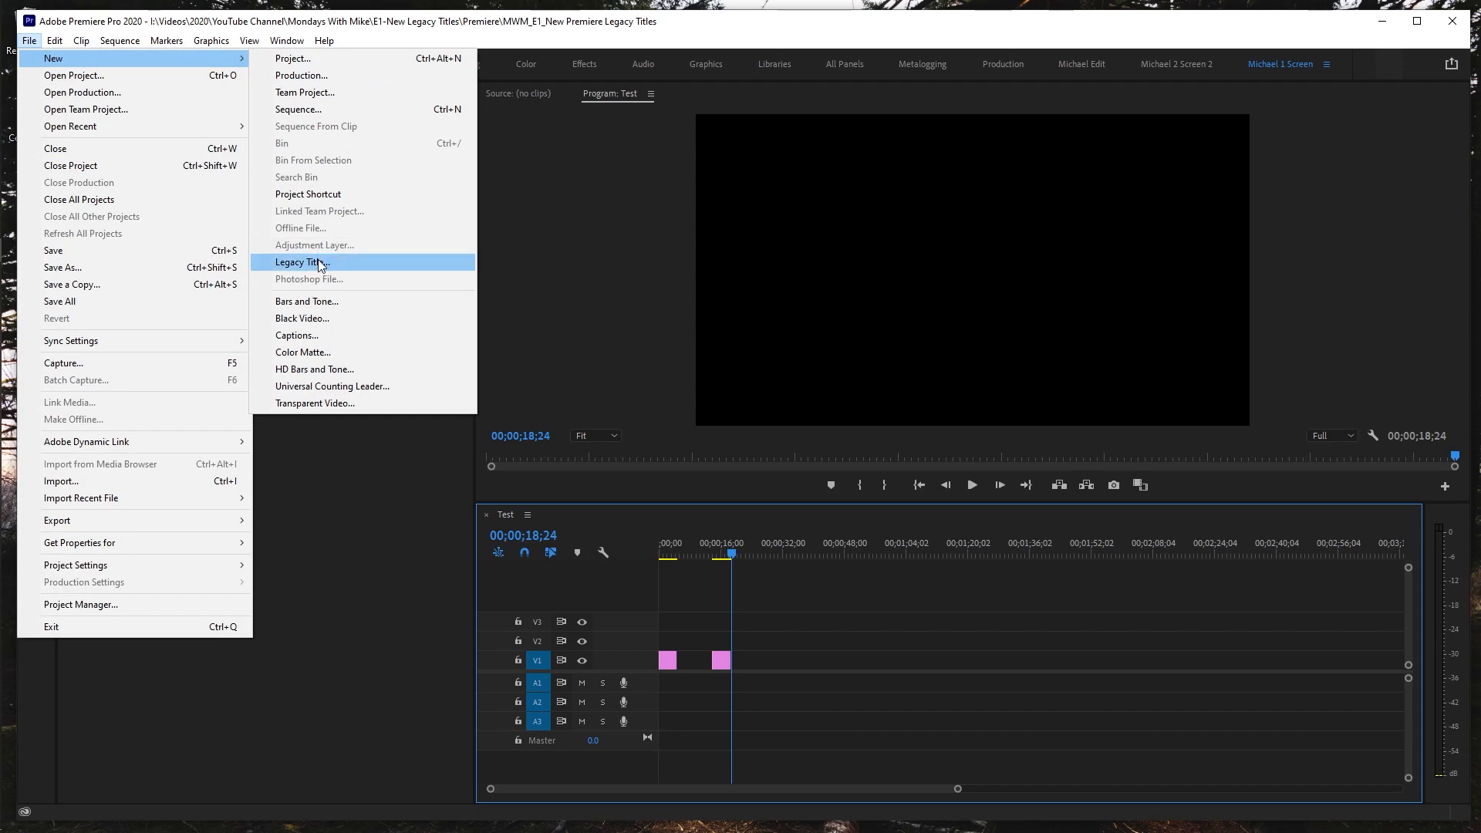
pyautogui.click(301, 262)
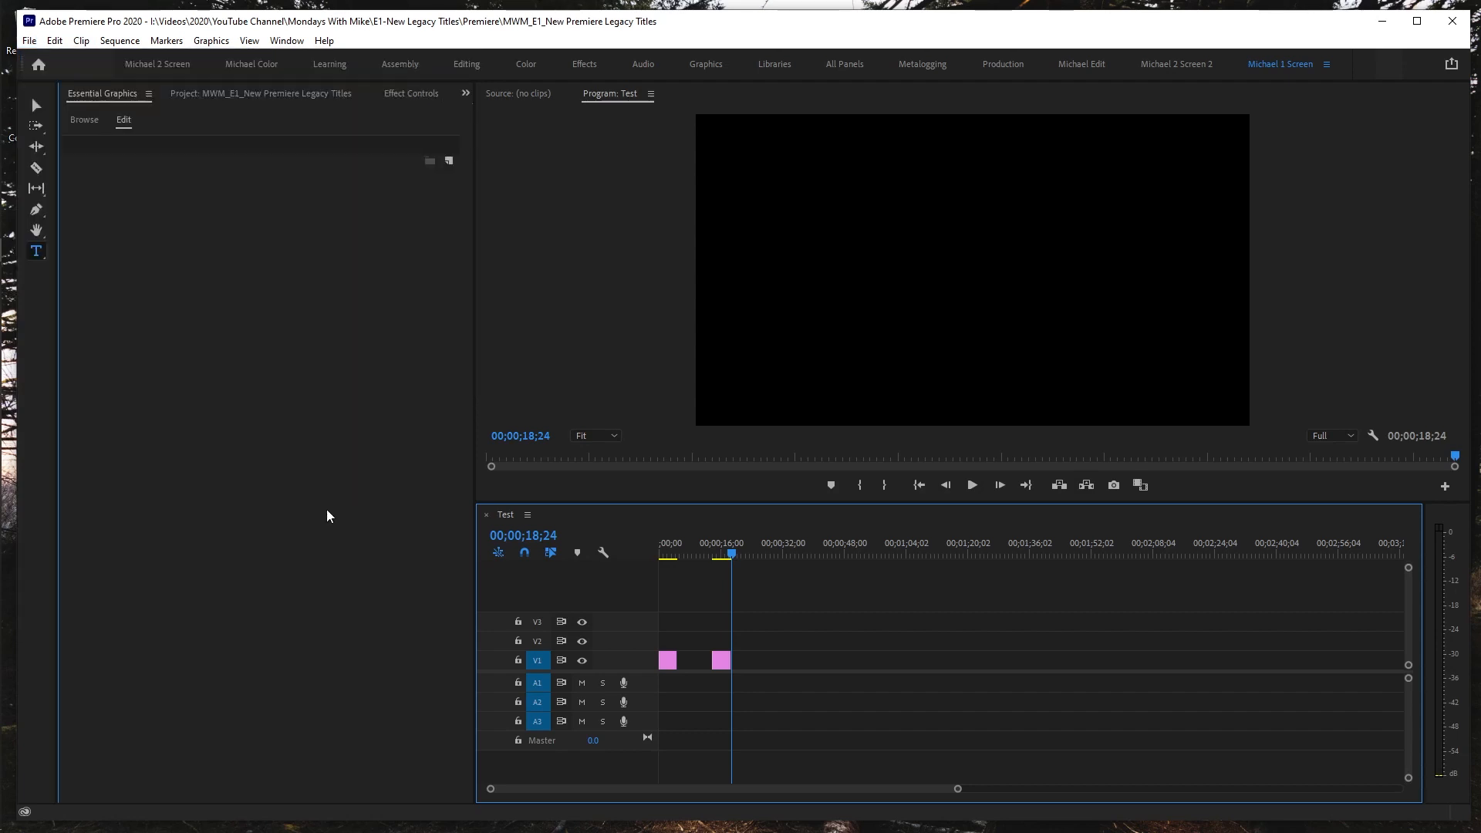